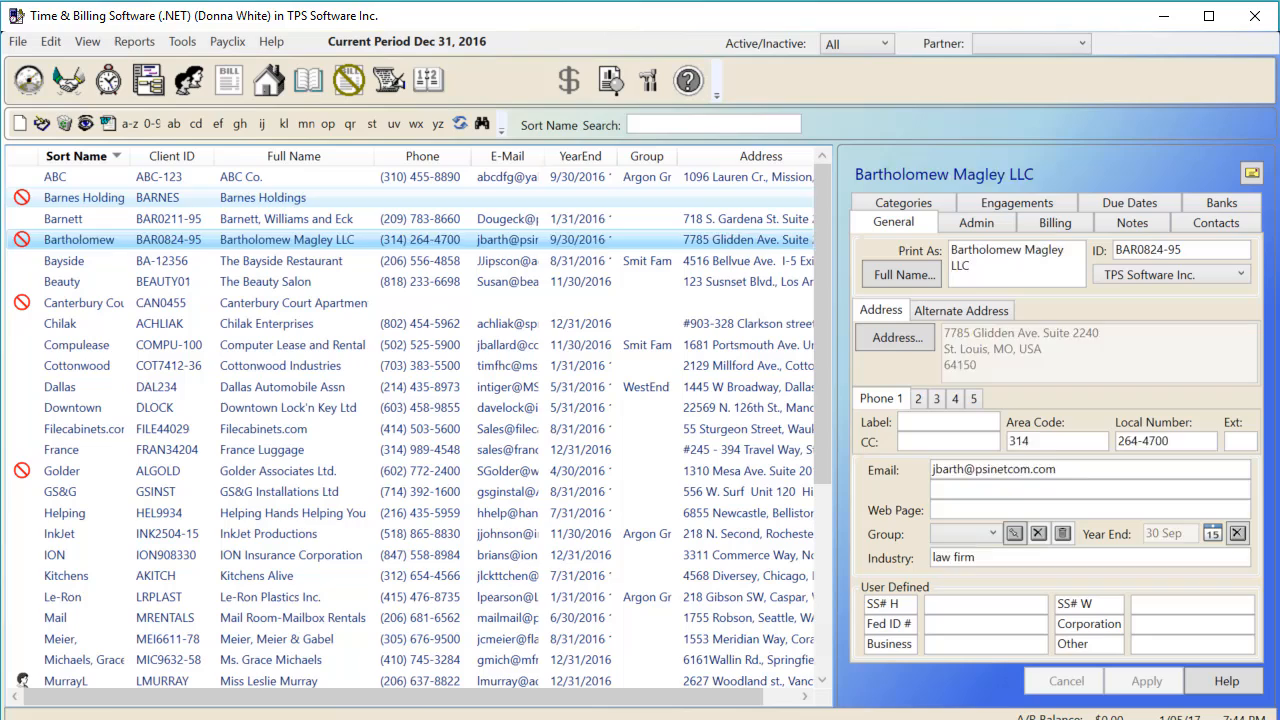
Filter the client list to Active so inactive clients like Barnes Holdings are hidden
click(84, 198)
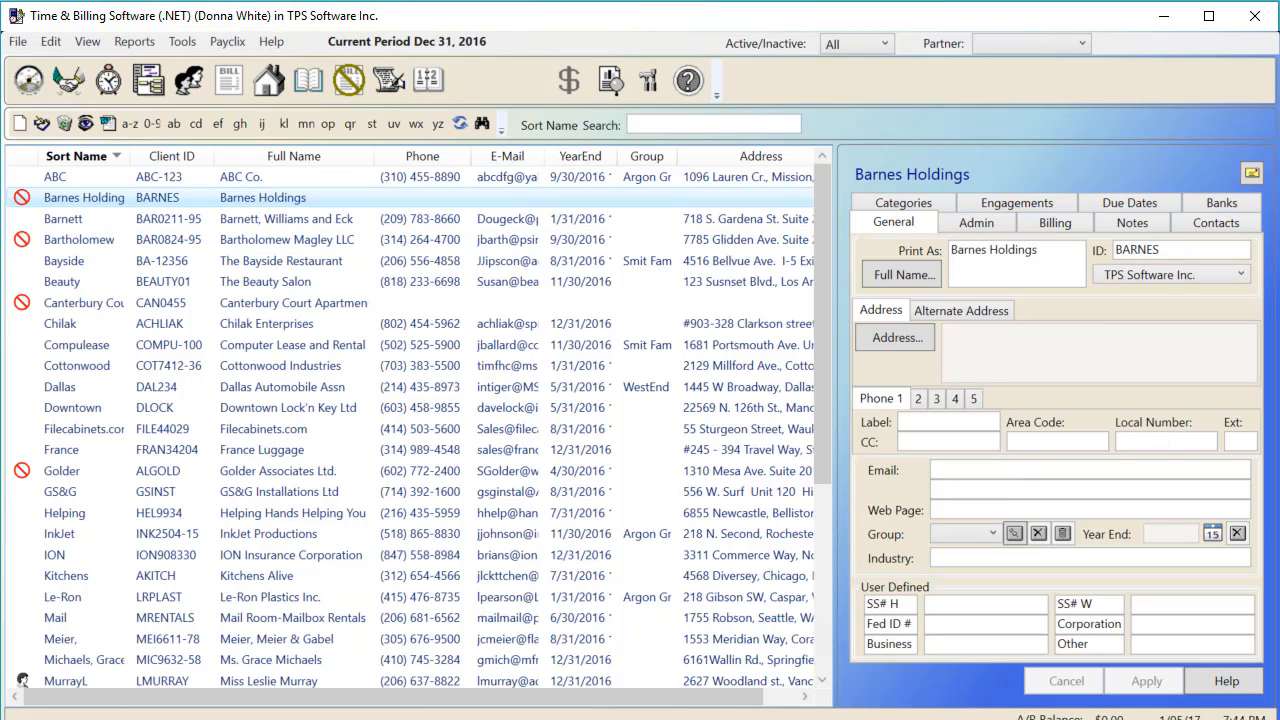
mouse_move(218, 204)
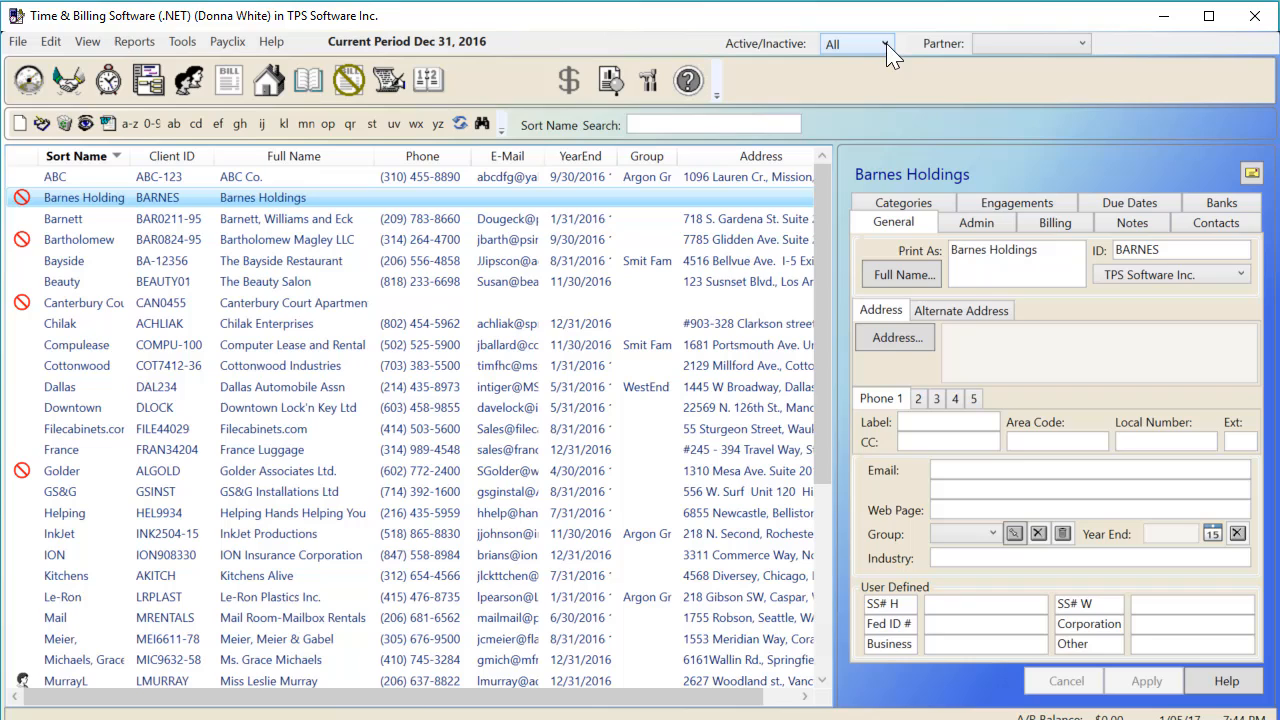
click(884, 44)
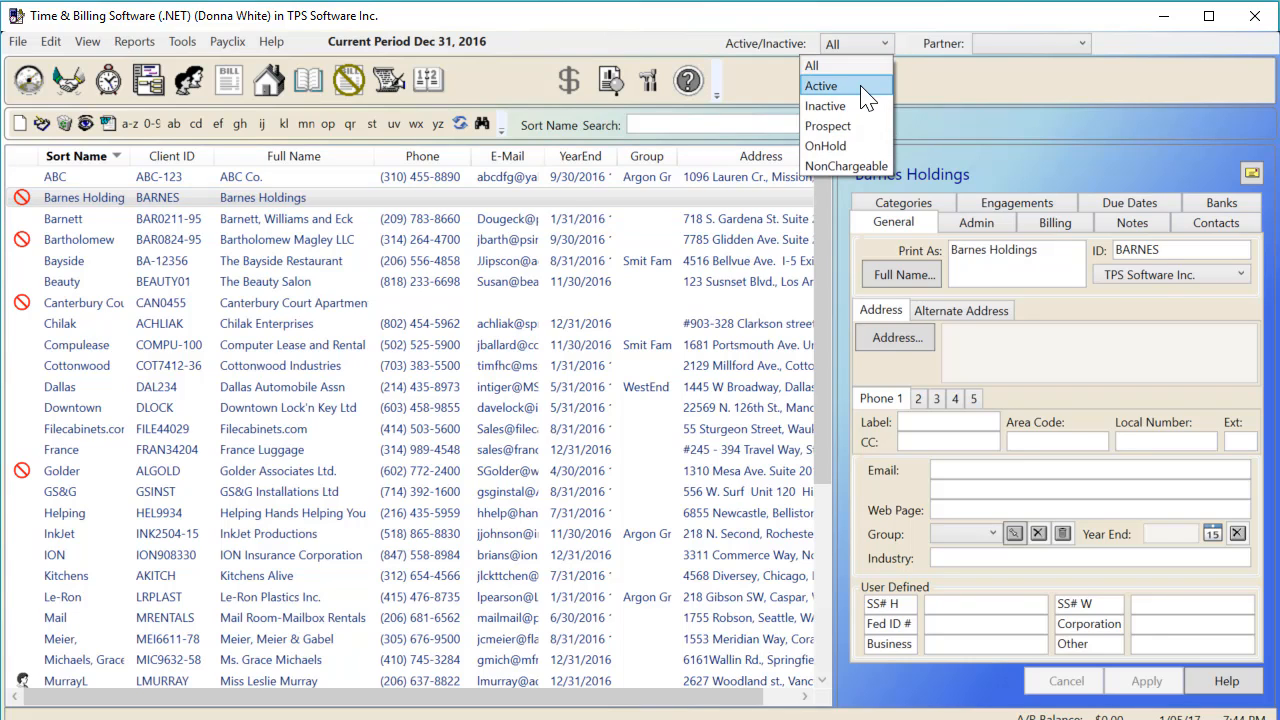
click(820, 84)
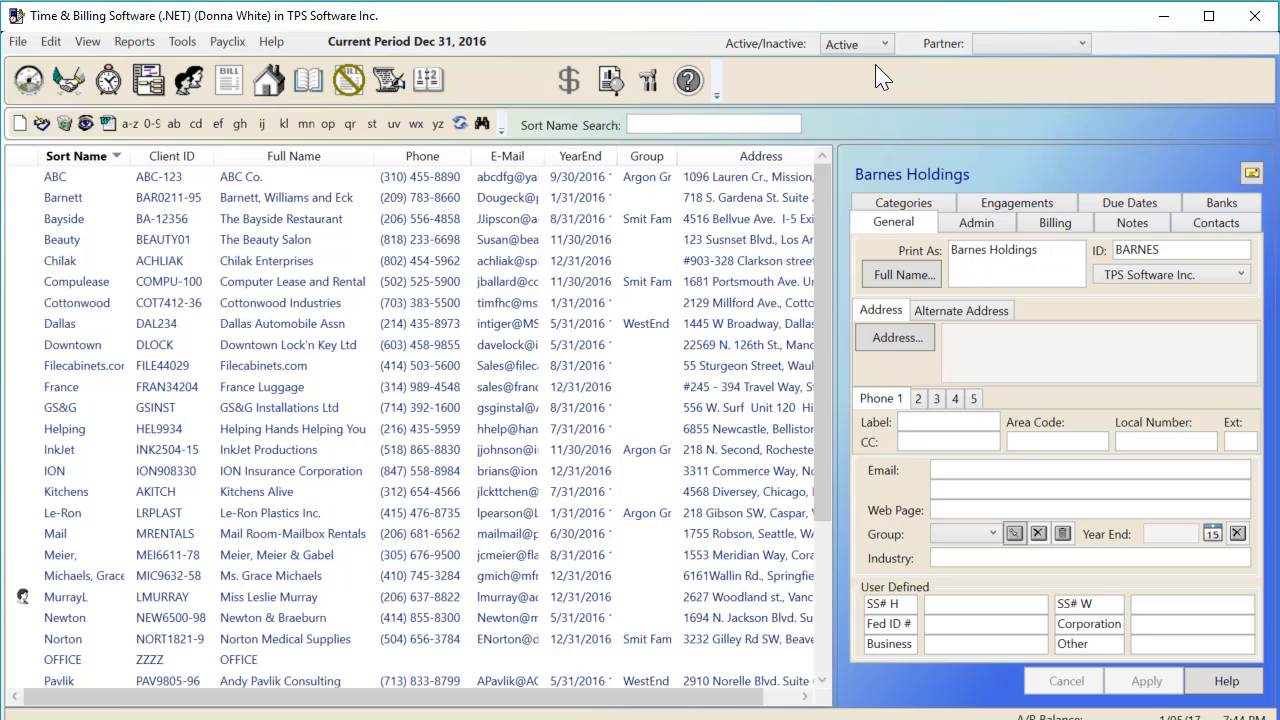
Reset the status filter to All and clear the Partner filter so every client shows
click(884, 44)
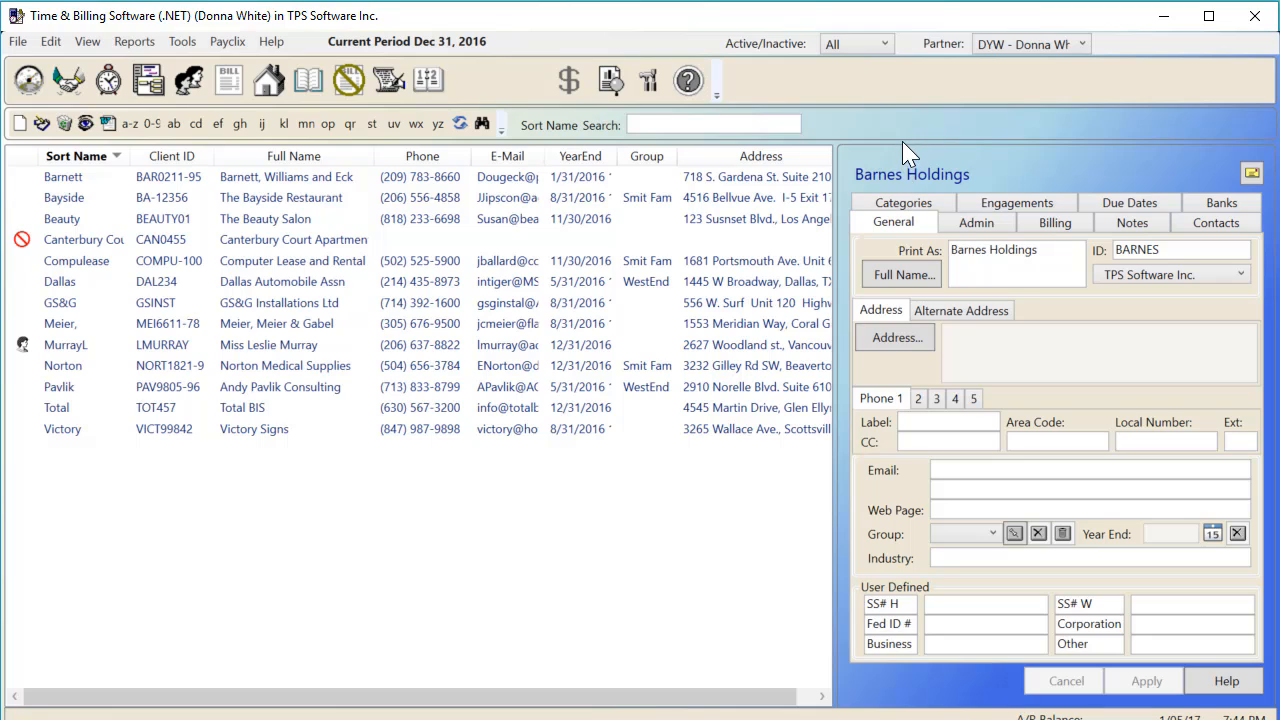
mouse_move(918, 56)
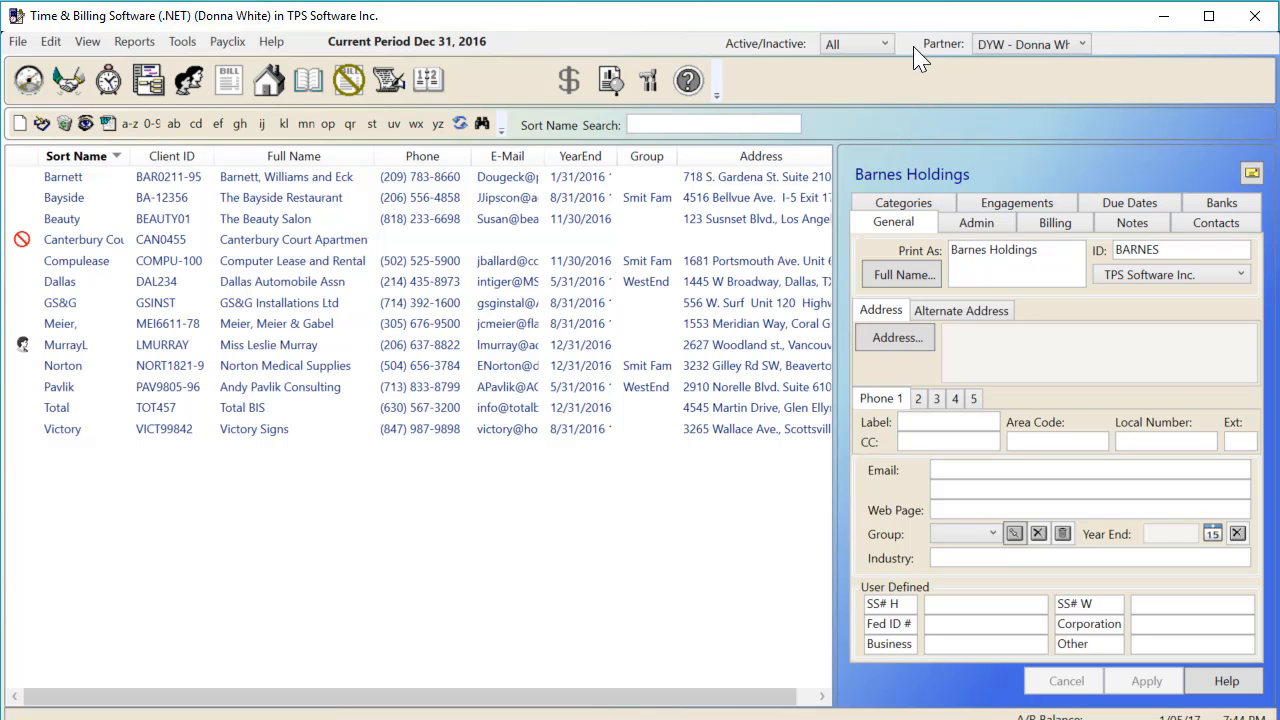
click(1082, 44)
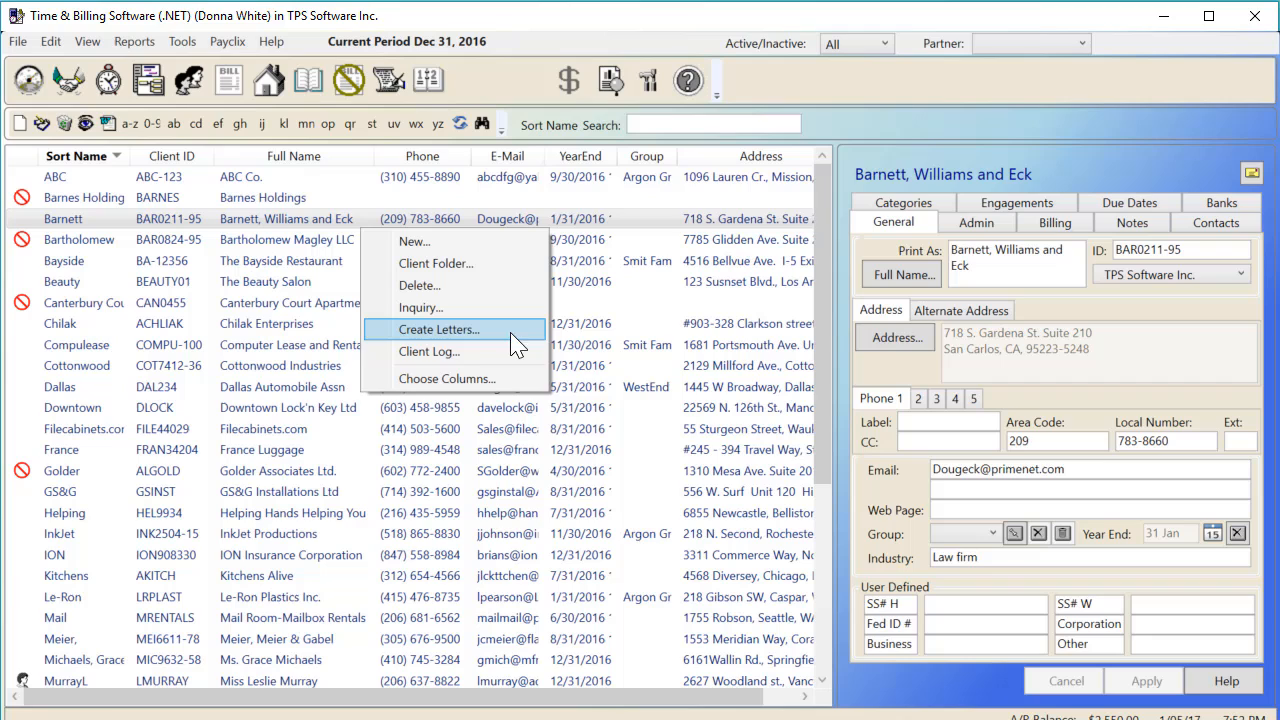
Hide the Accountant column via Choose Columns, then sort the client list by Group
click(446, 378)
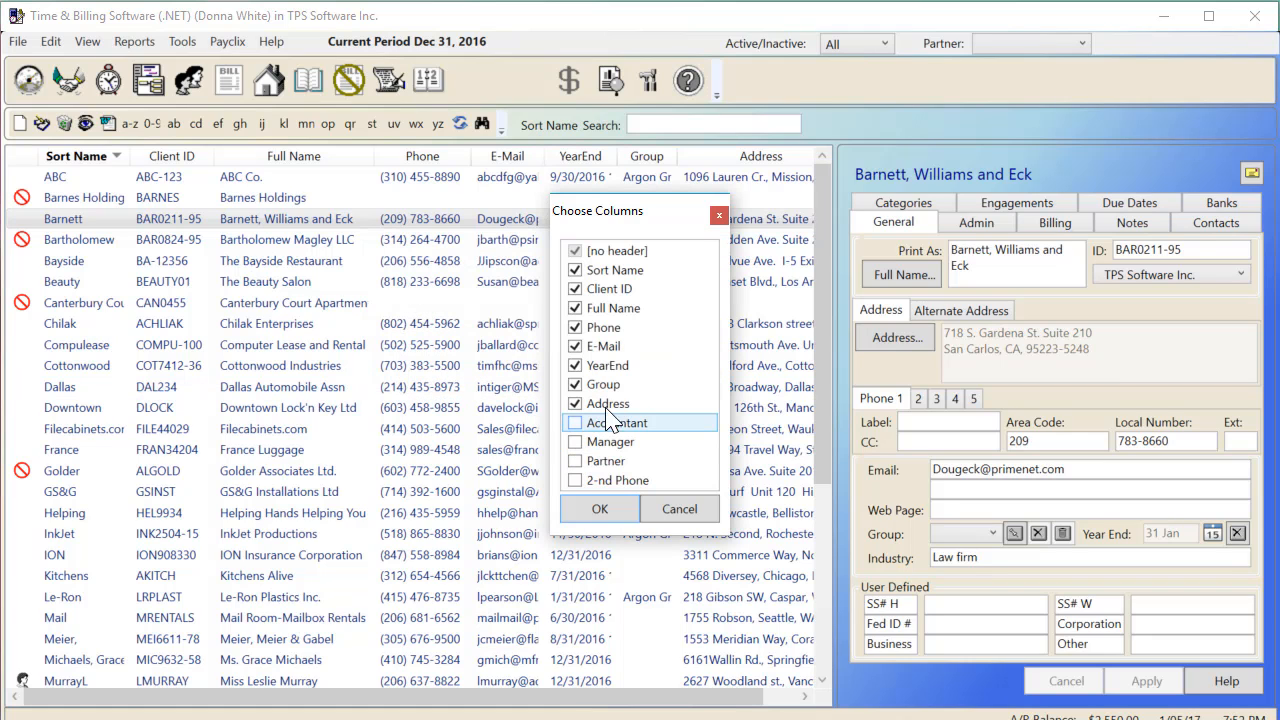
click(576, 422)
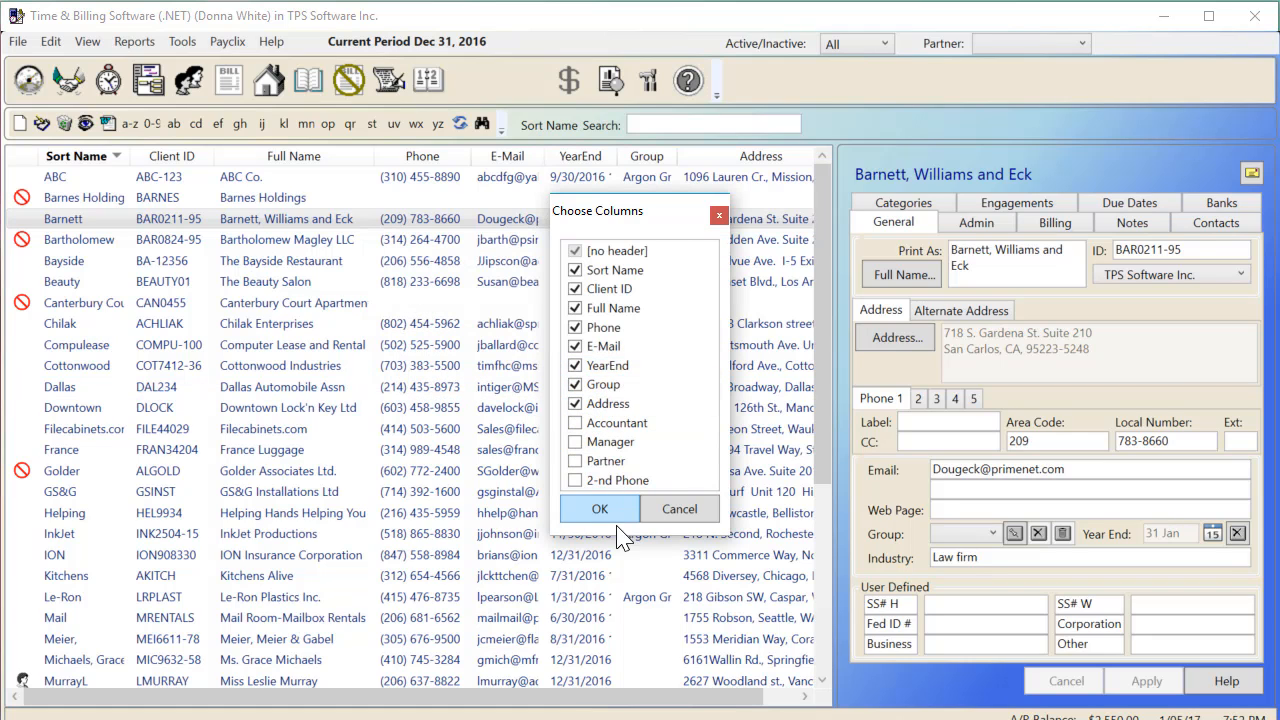
click(600, 510)
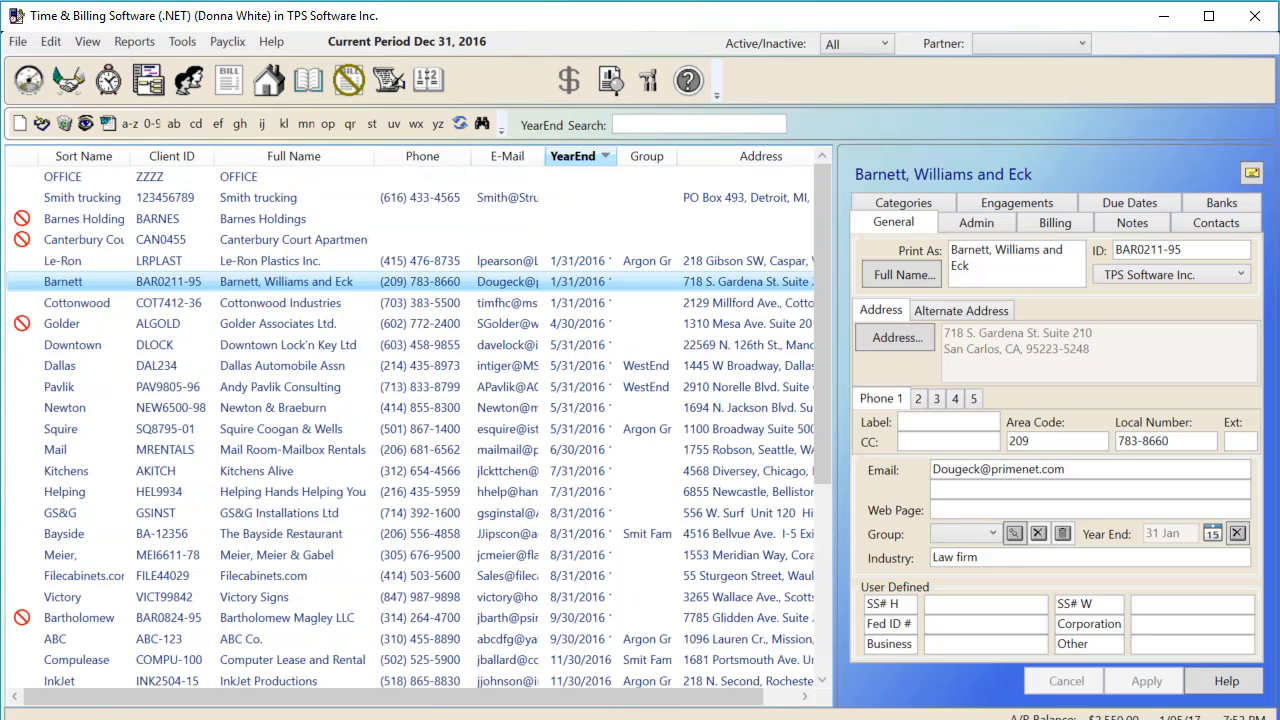
click(646, 156)
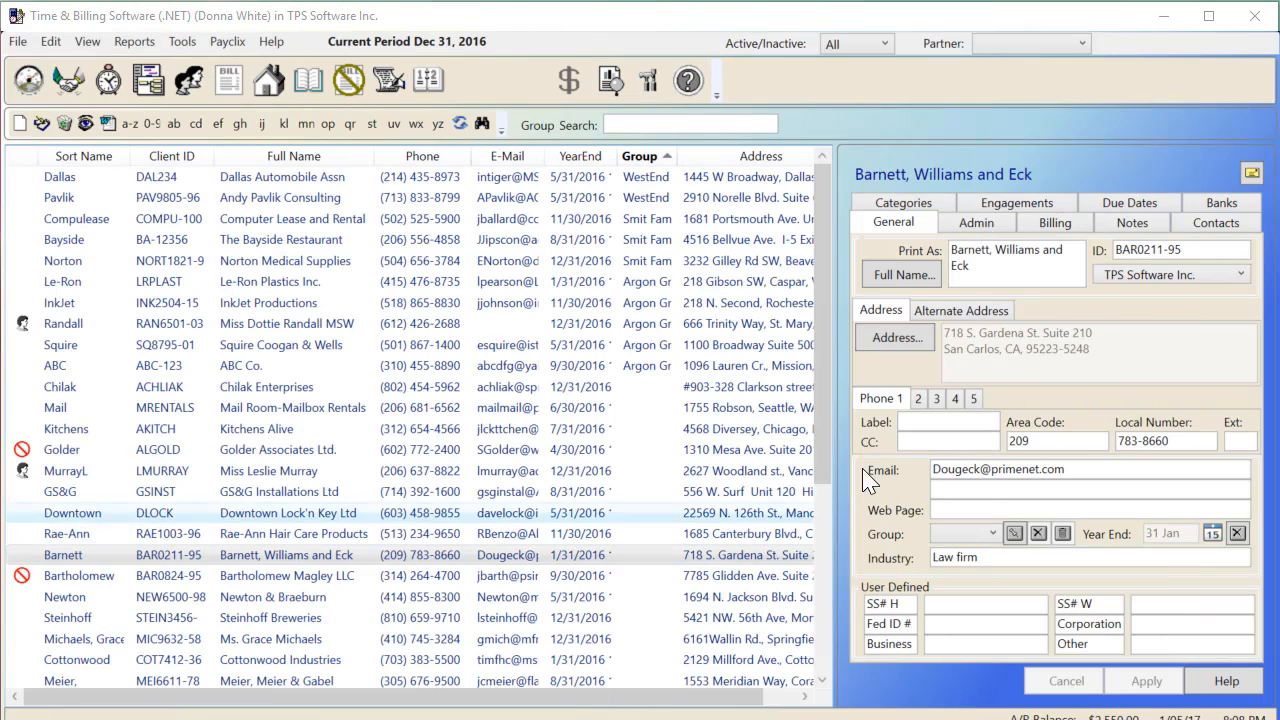
mouse_move(1252, 172)
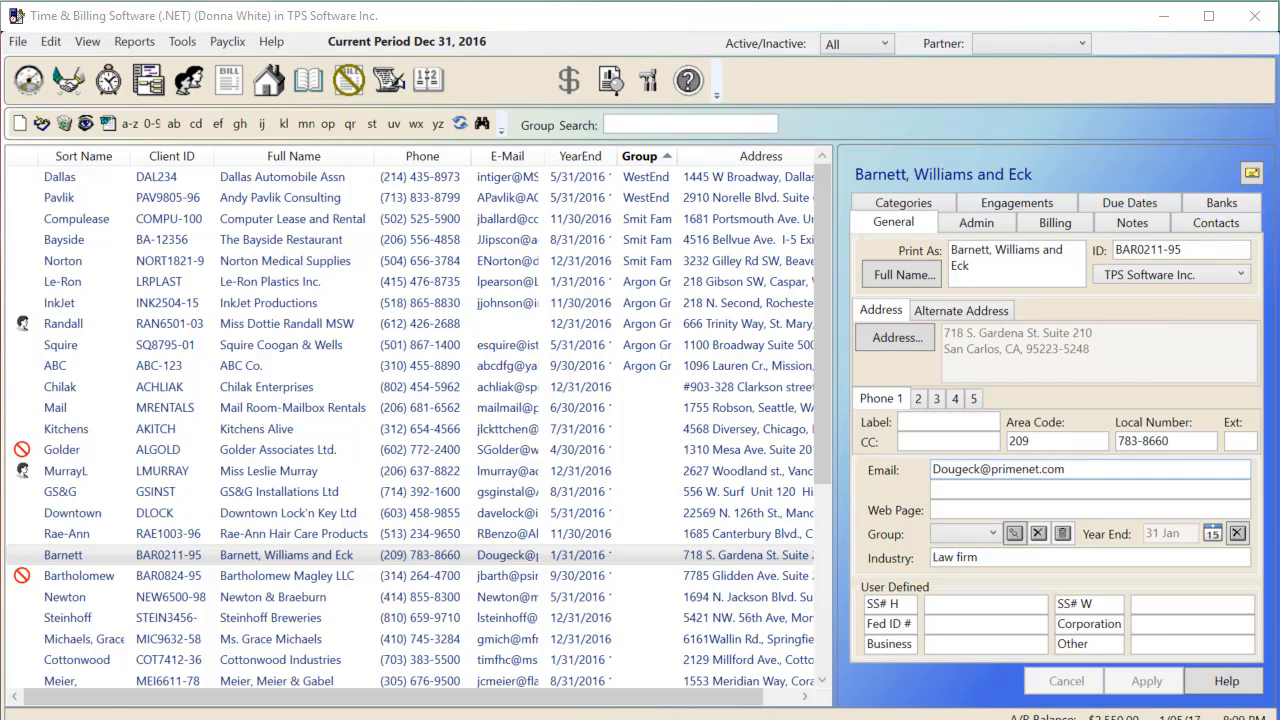
Start an email from the client's Email field with subject 'Quarterly Tax Installment Due'
double_click(1000, 468)
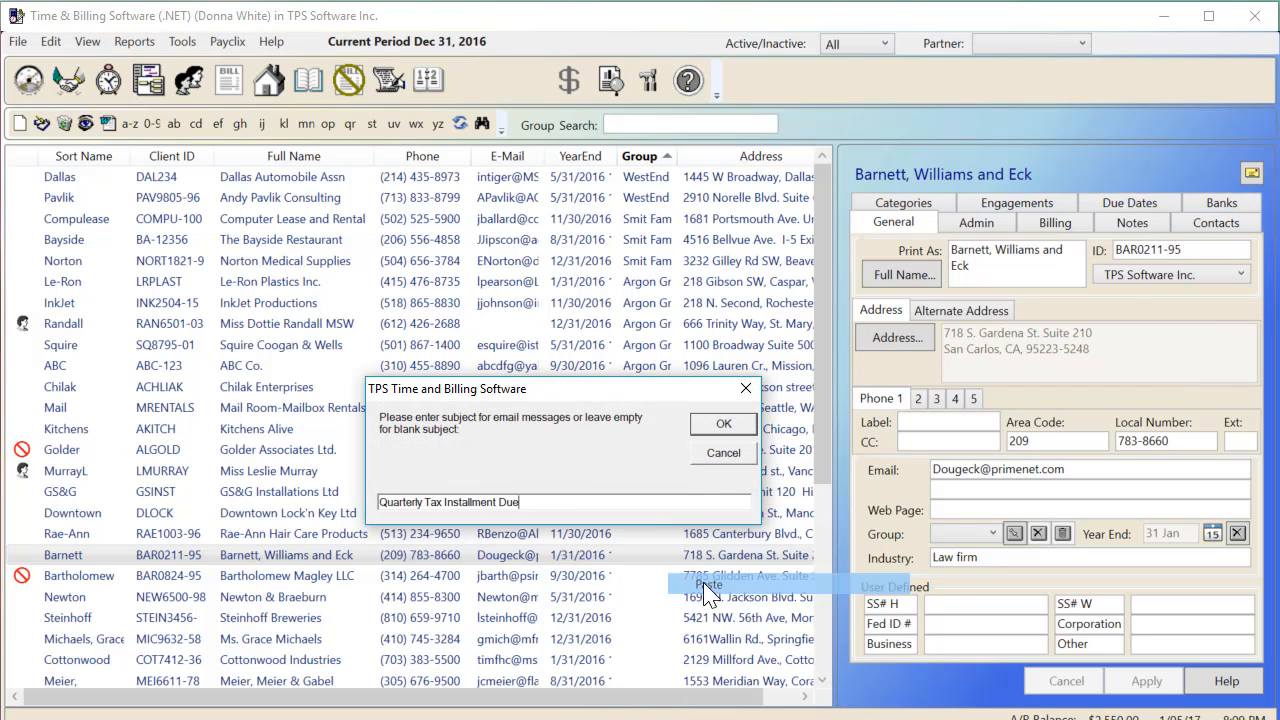
click(722, 424)
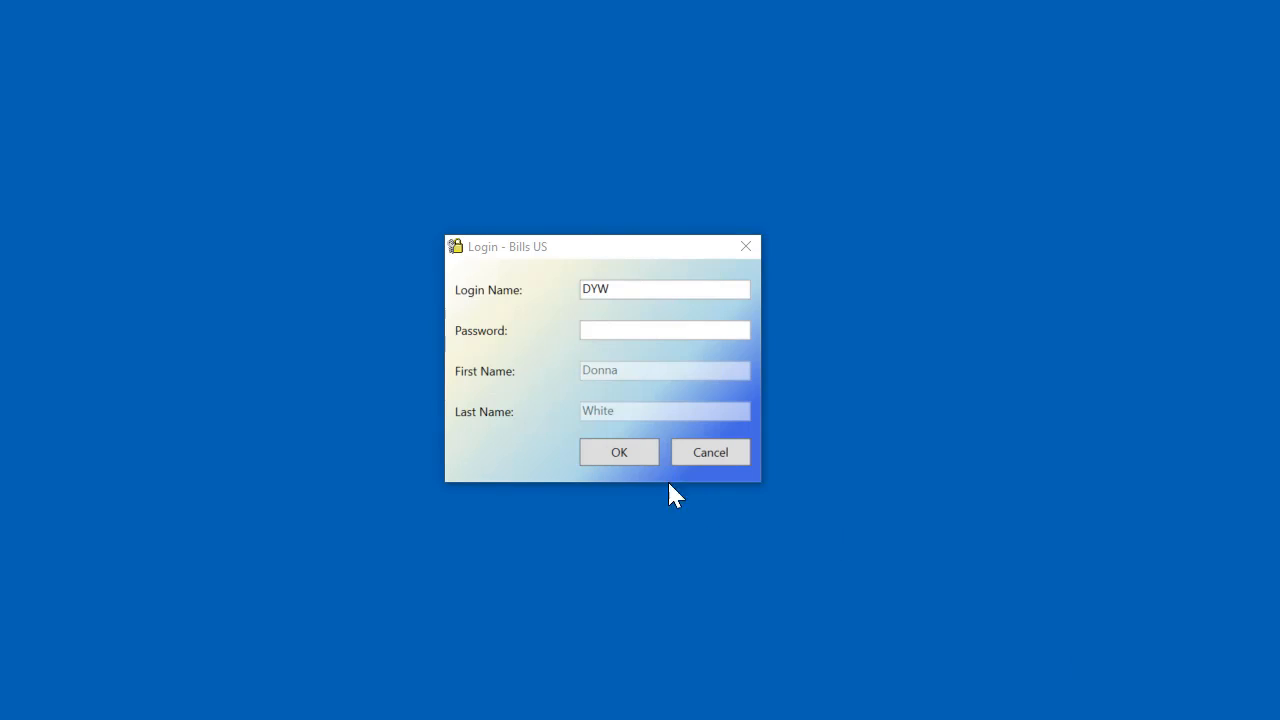
Sign in, view the client log alerts and mark the Barnett, Williams and Eck entry as Read
click(618, 452)
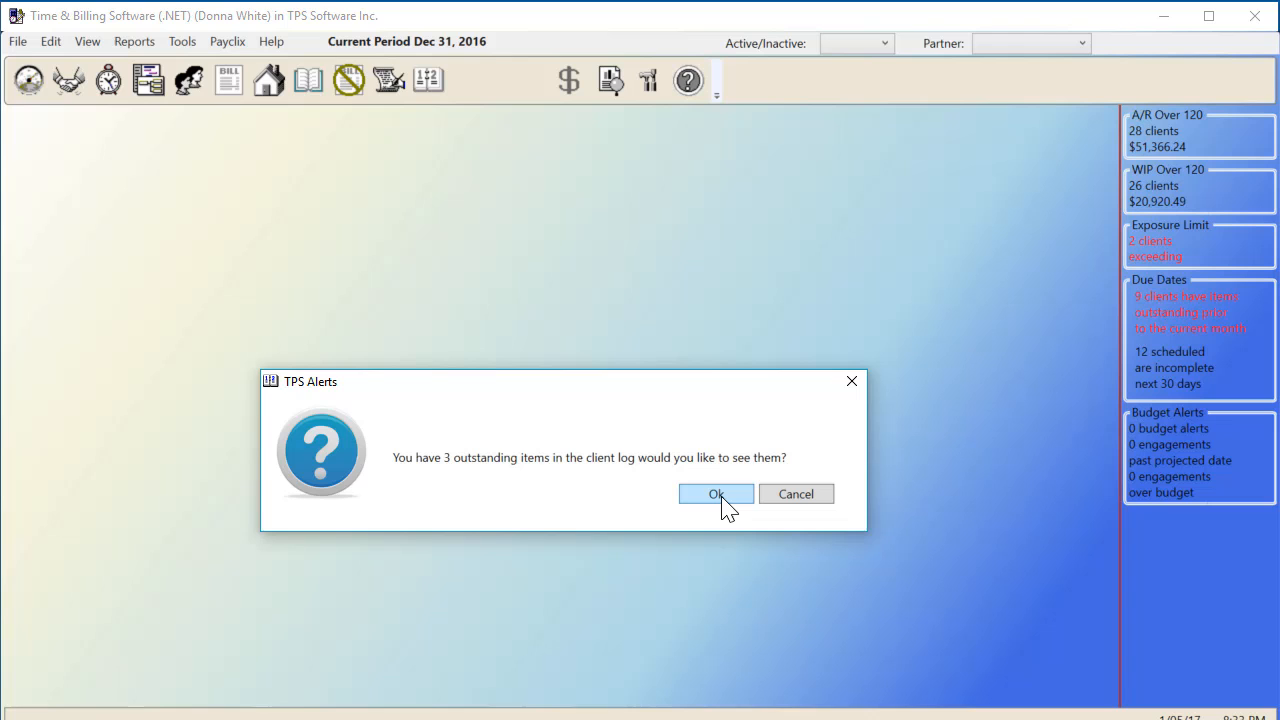
click(716, 492)
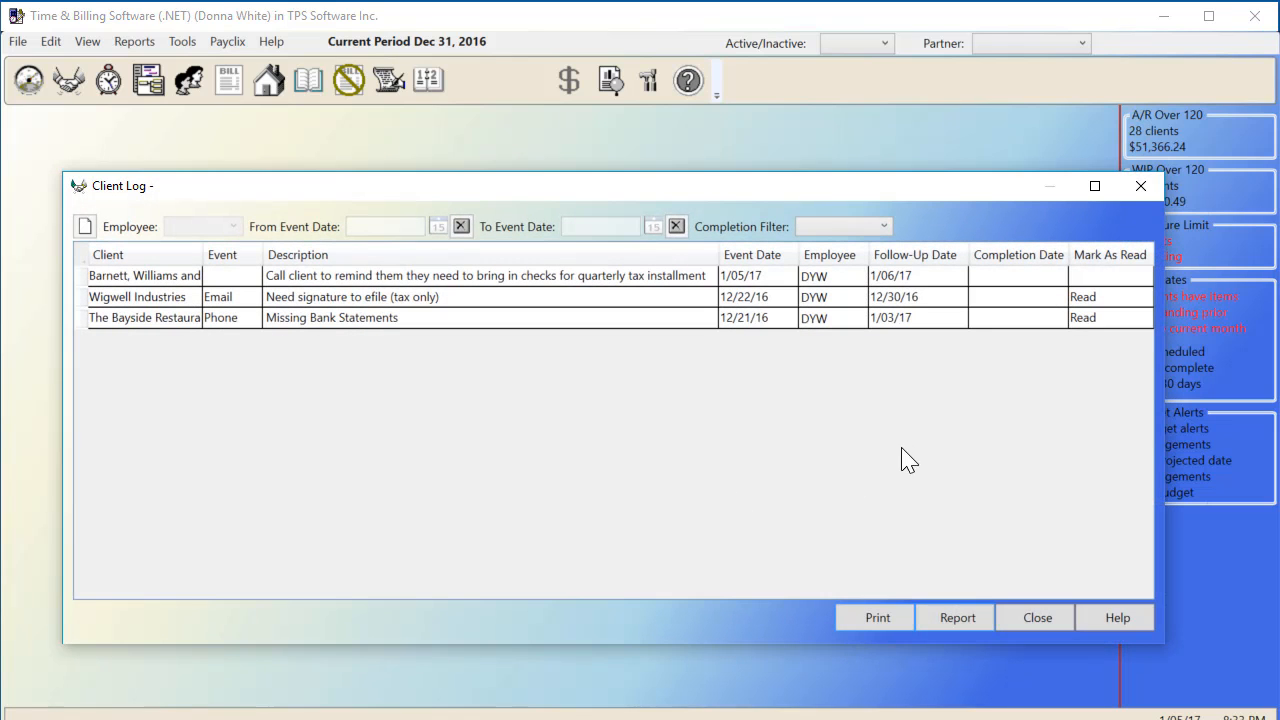
mouse_move(1118, 336)
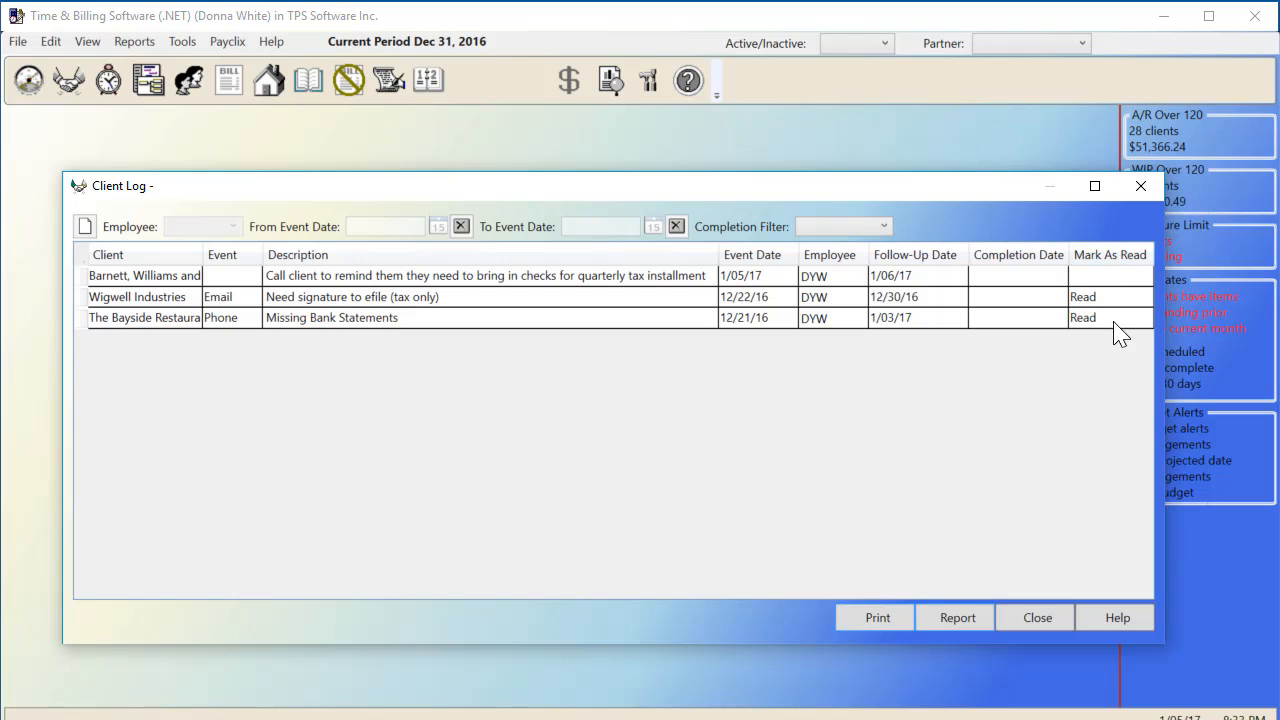
mouse_move(1116, 288)
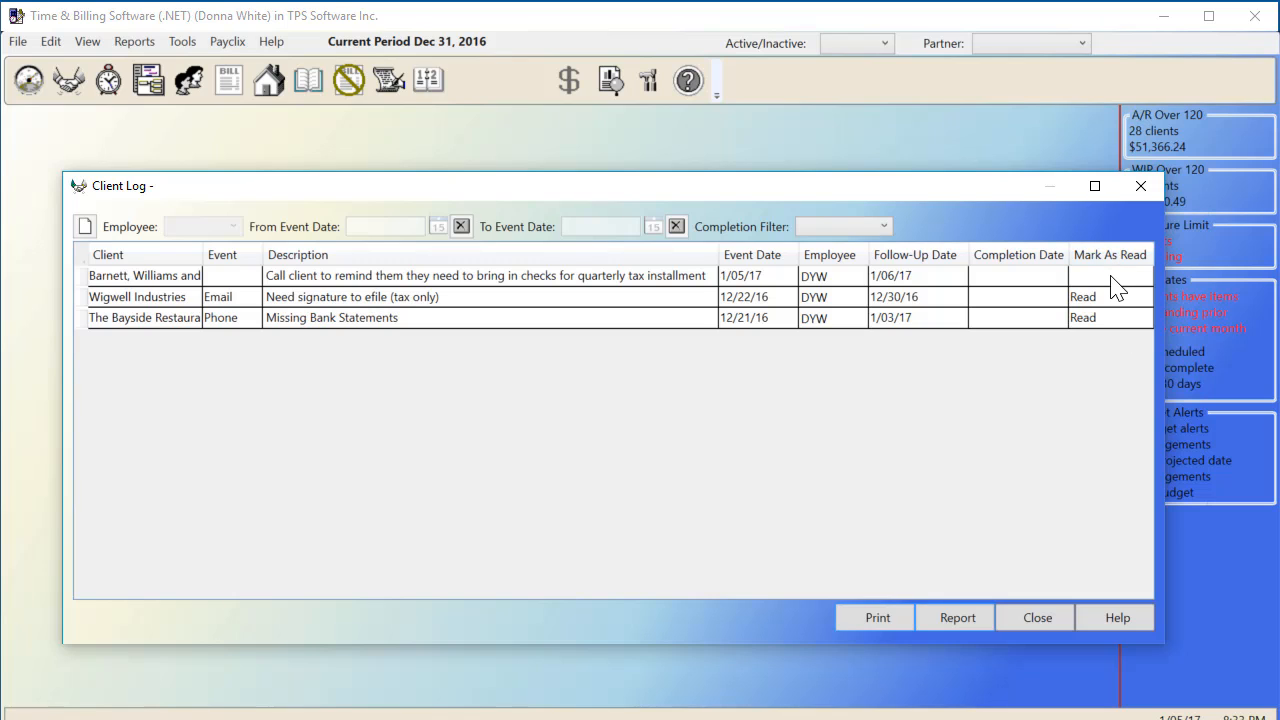
click(1110, 276)
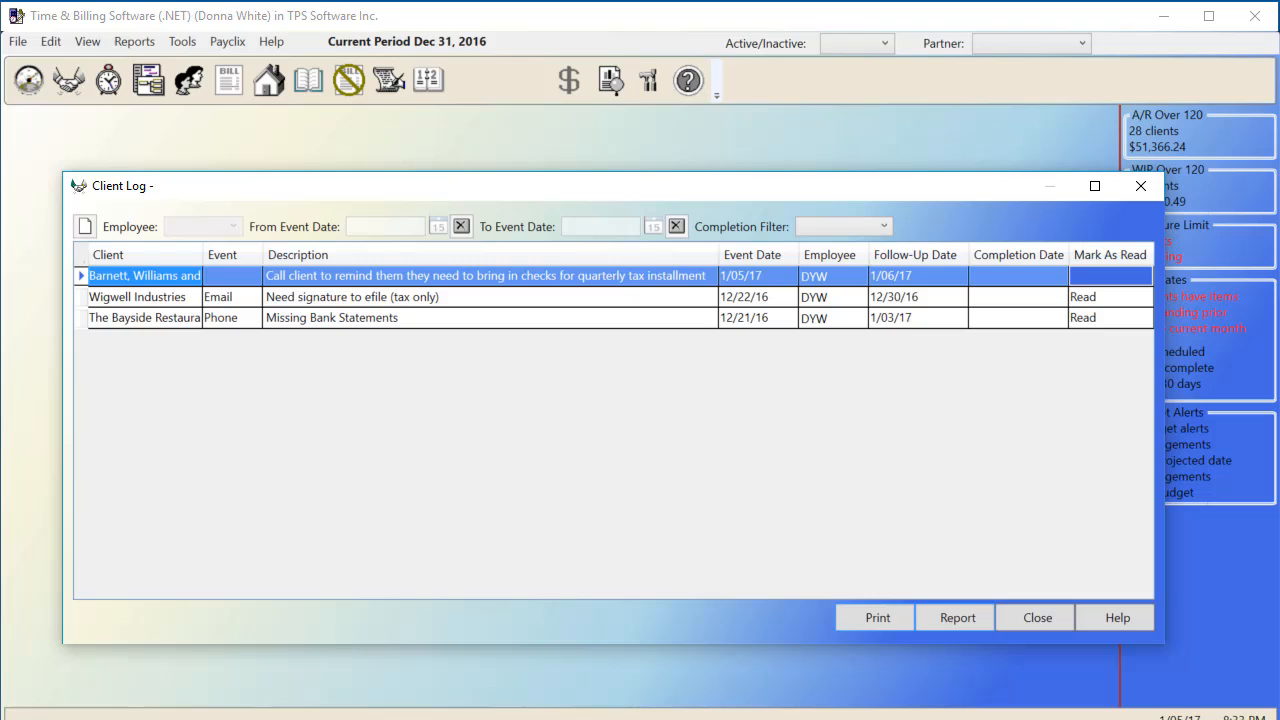
click(1110, 276)
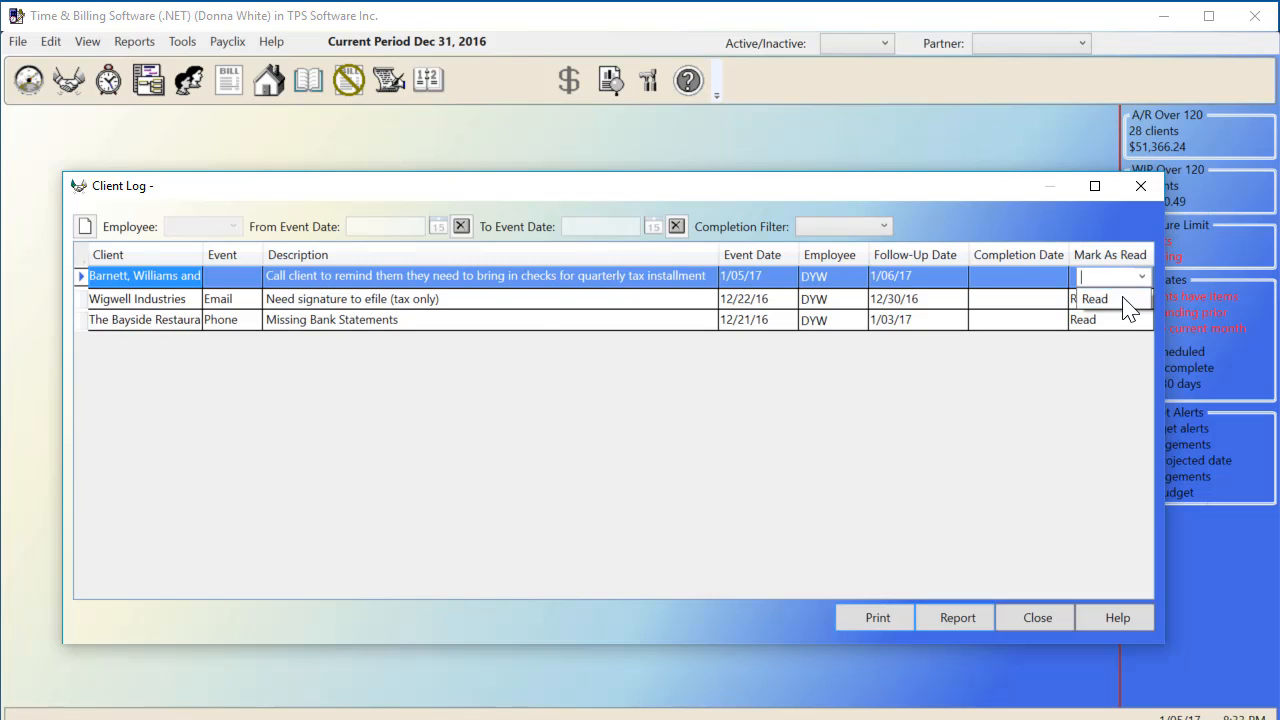
click(1112, 276)
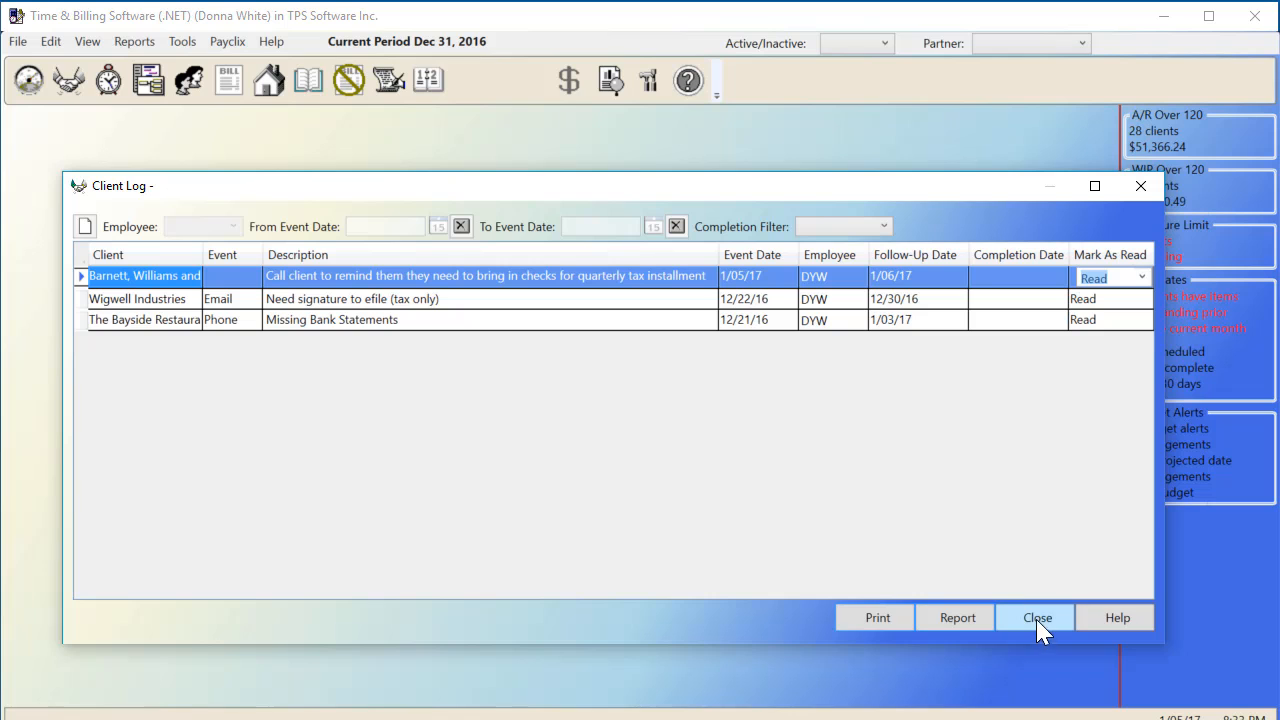
click(1036, 616)
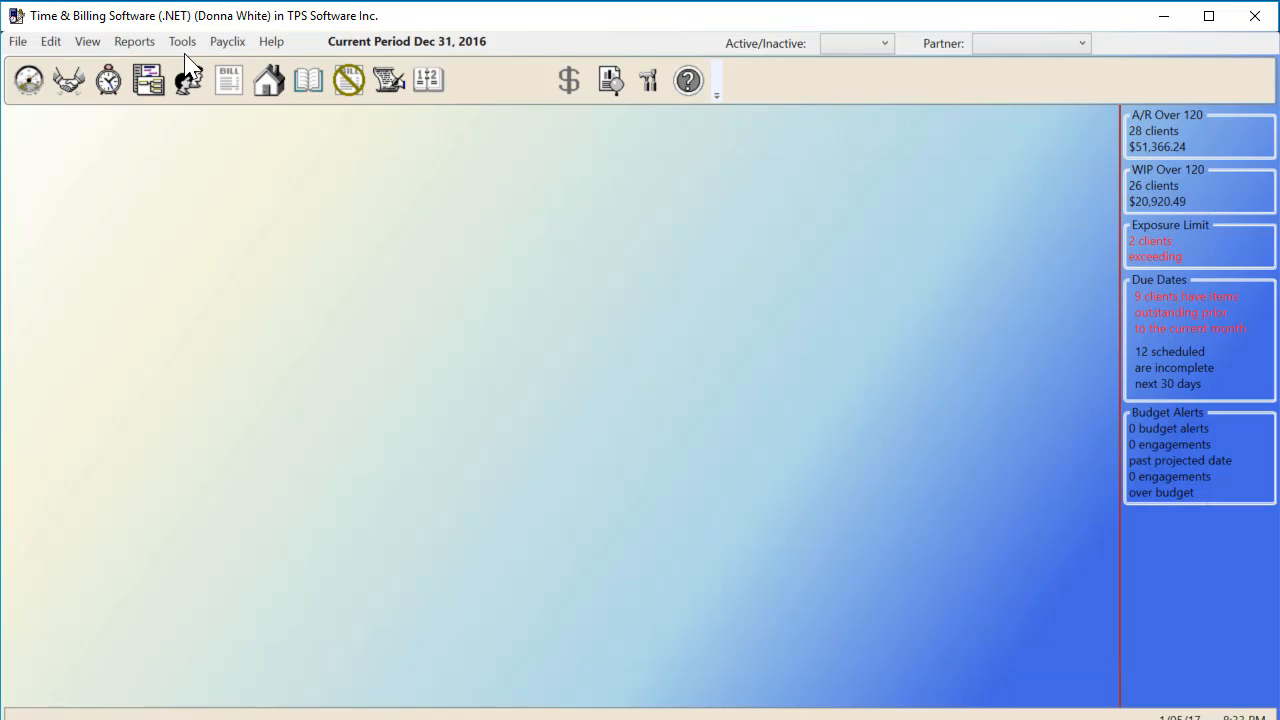
Review the Tools > Customize settings tabs before returning to the Bills US login
click(180, 40)
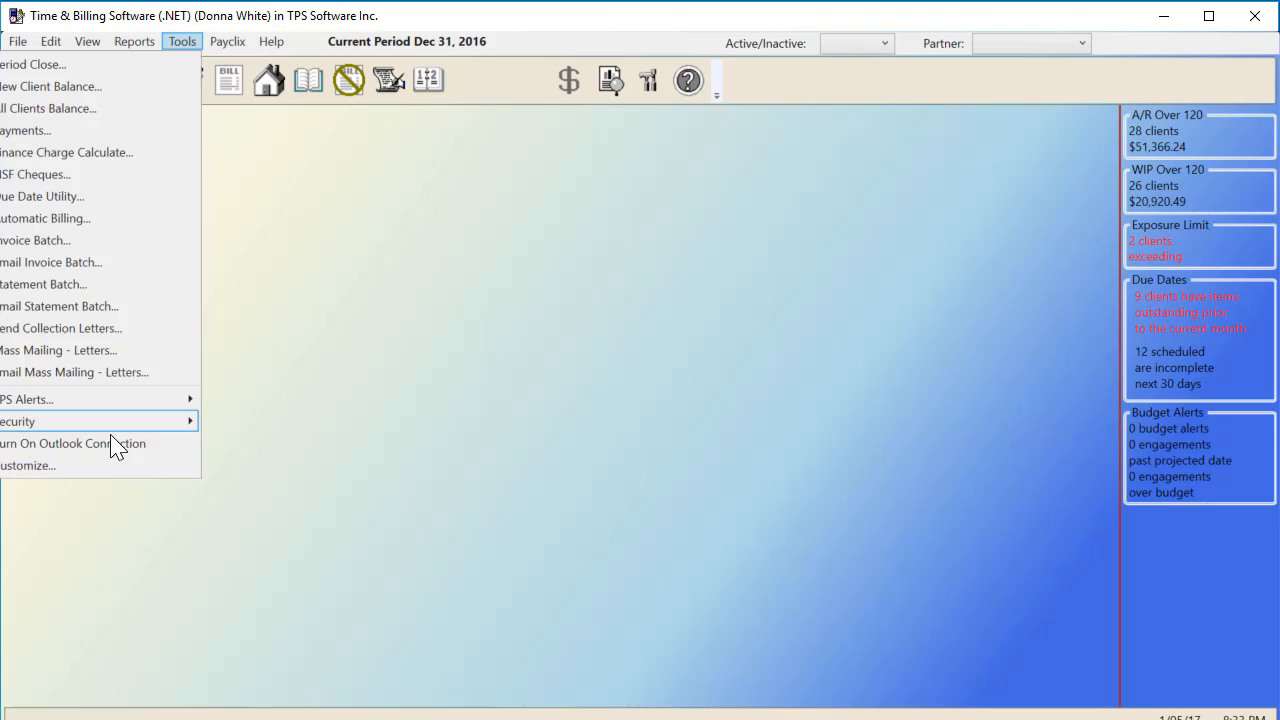
click(28, 464)
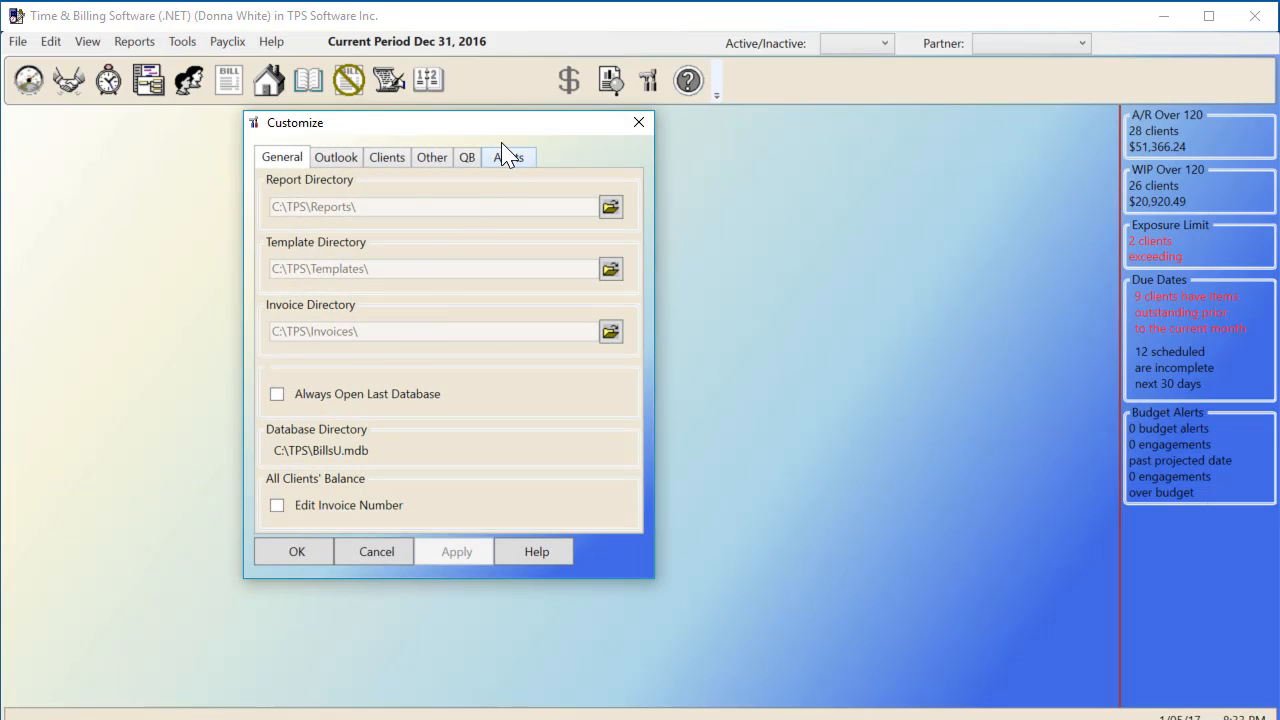
click(506, 156)
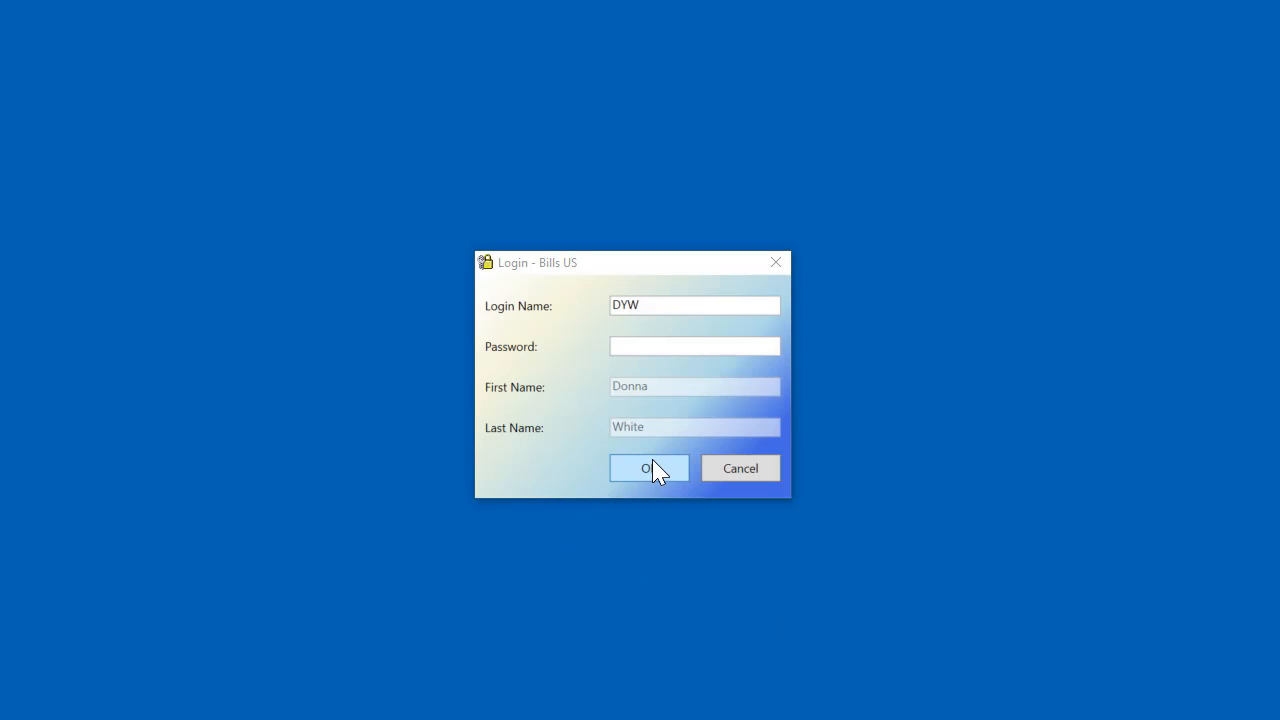
Log in and give the Barnett follow-up a 1/06/17 completion date, then close the log alerts
click(648, 468)
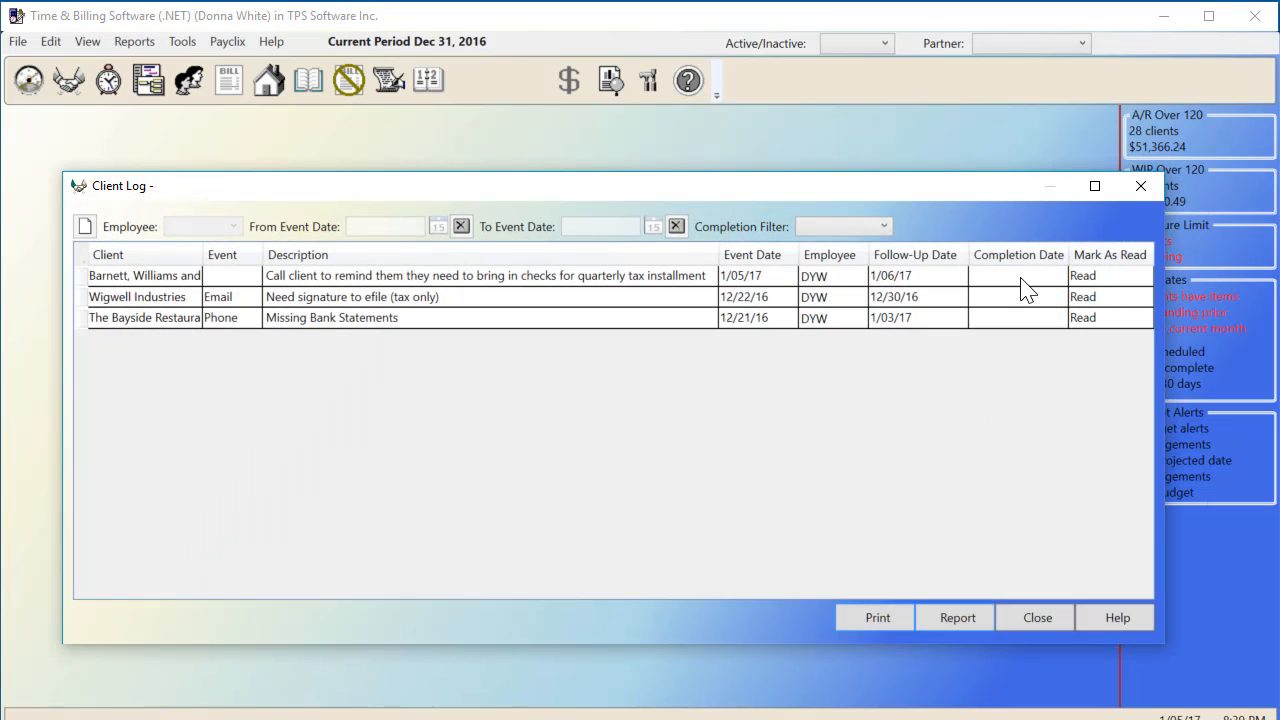
click(1016, 276)
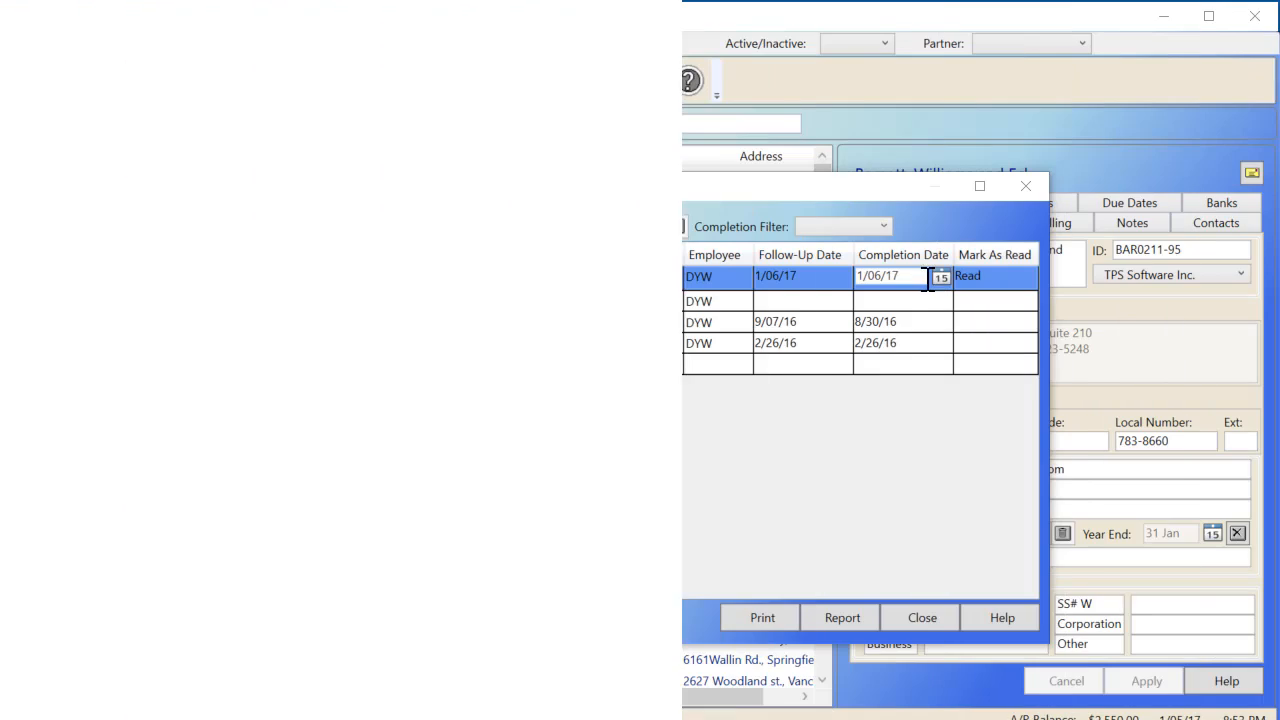
click(920, 616)
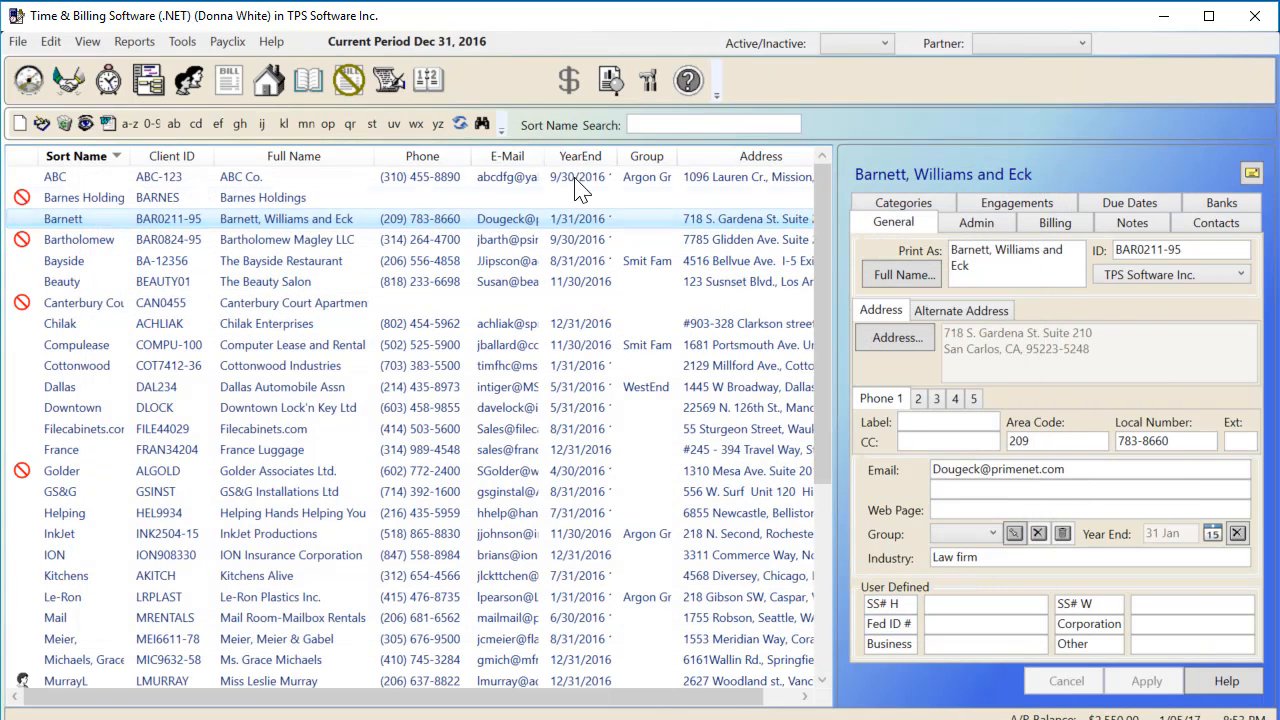
click(428, 80)
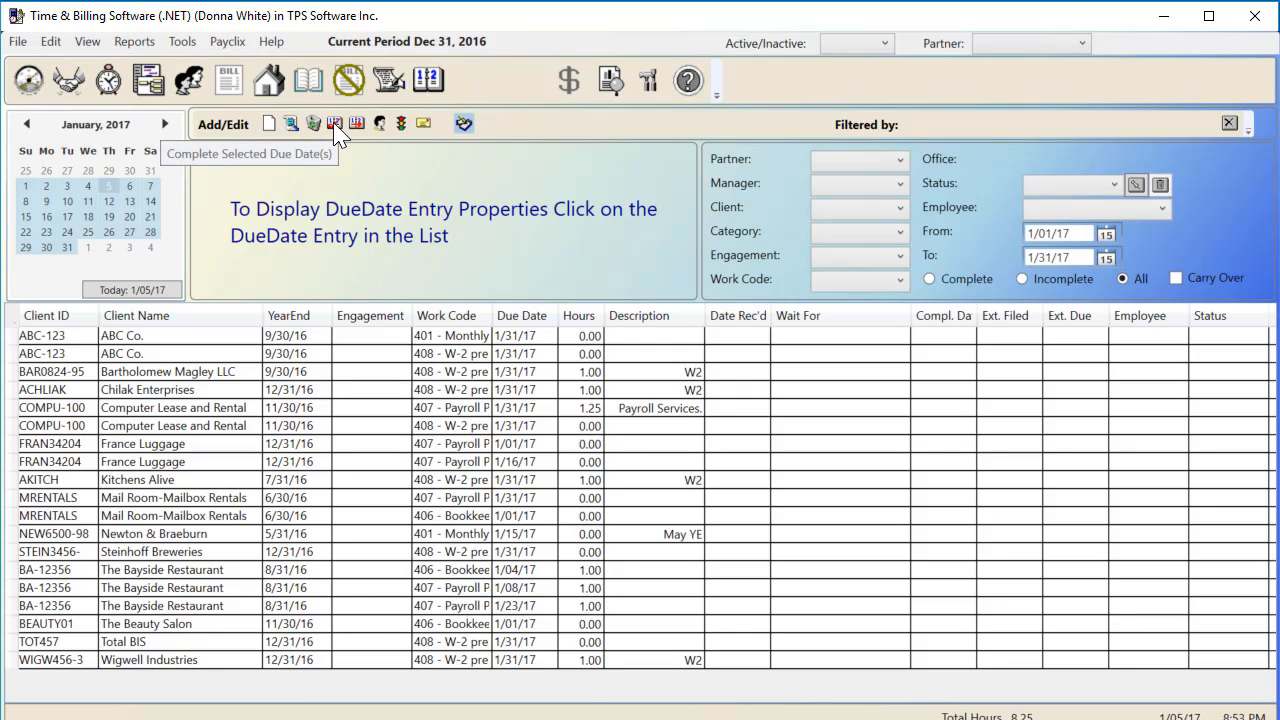
mouse_move(360, 132)
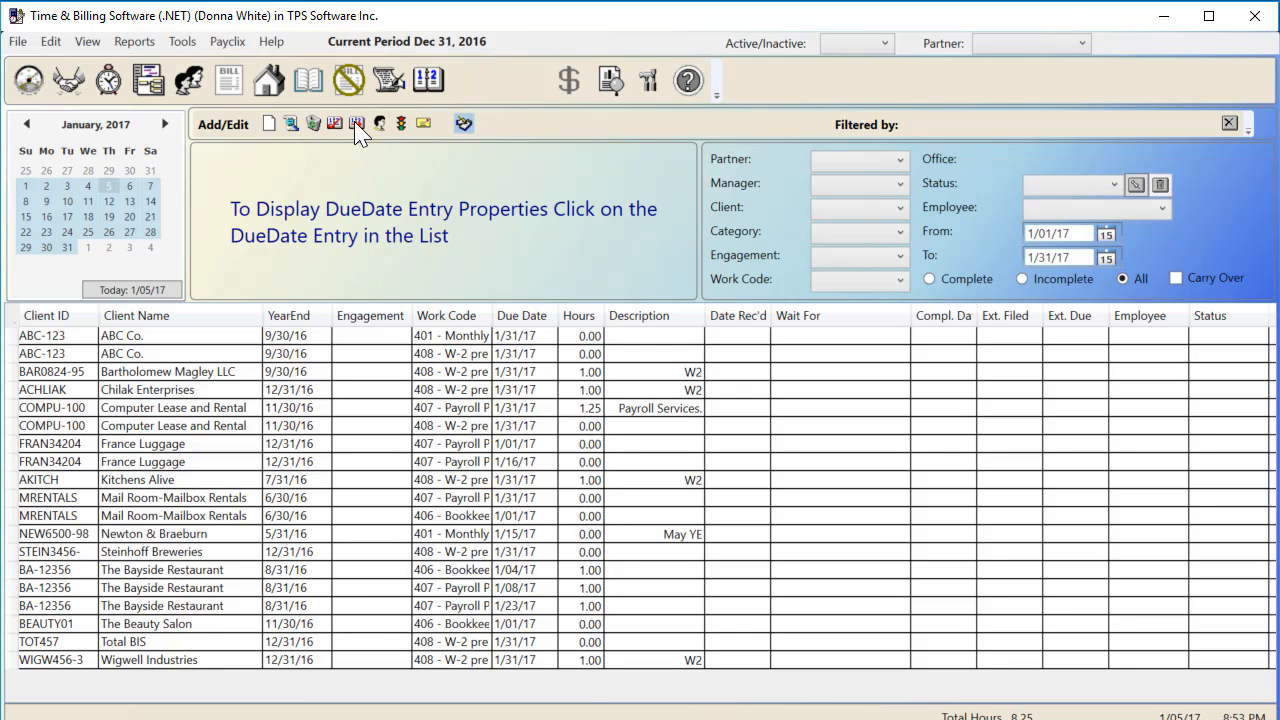
mouse_move(356, 124)
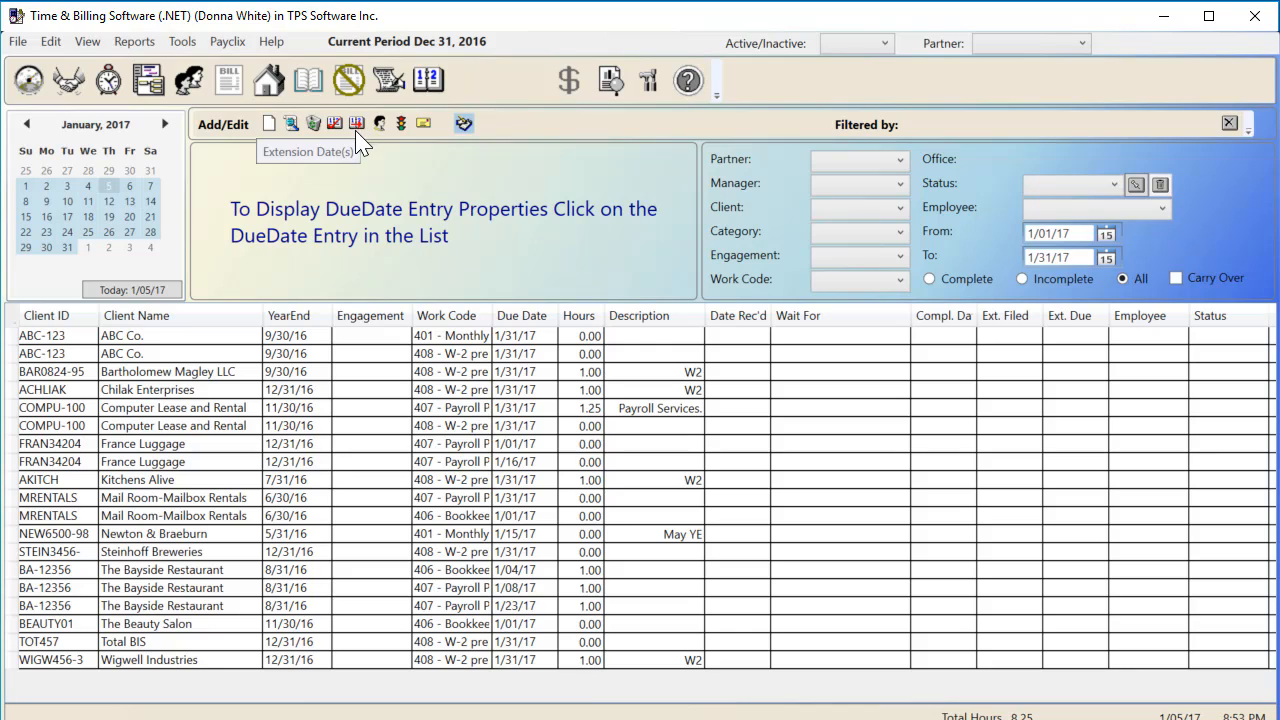
mouse_move(380, 136)
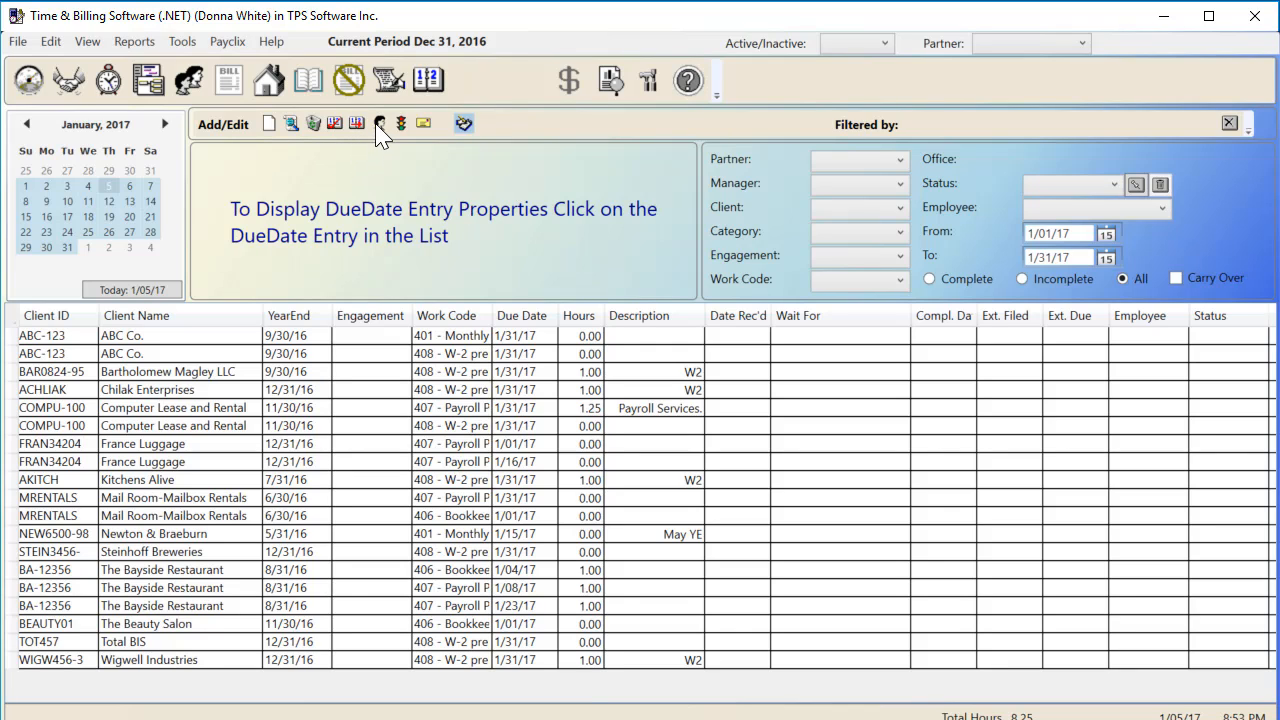
mouse_move(380, 124)
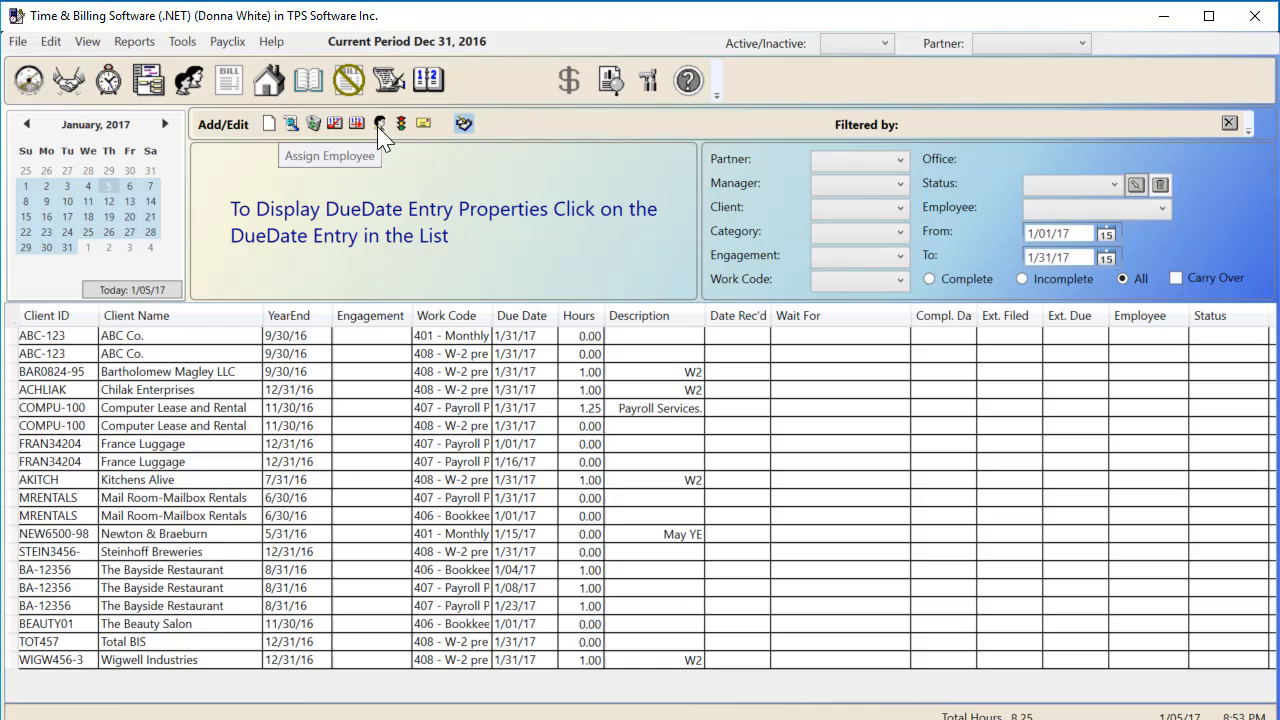
mouse_move(328, 430)
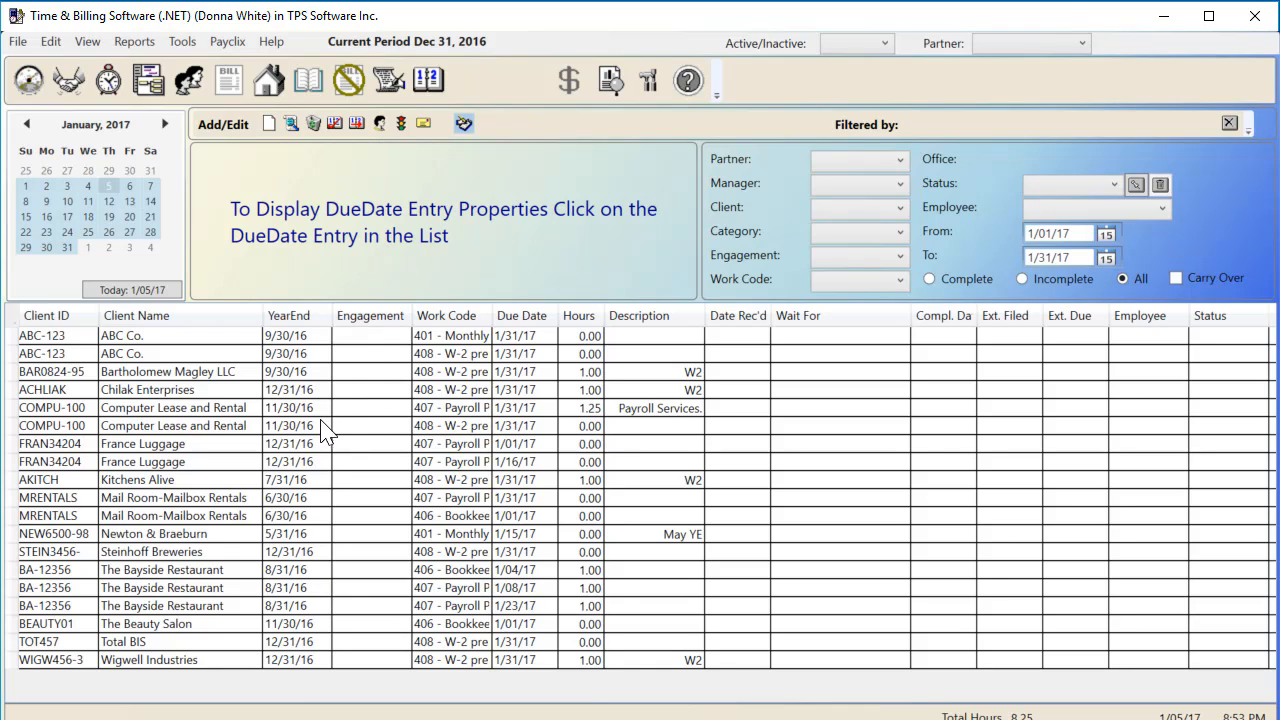
mouse_move(322, 452)
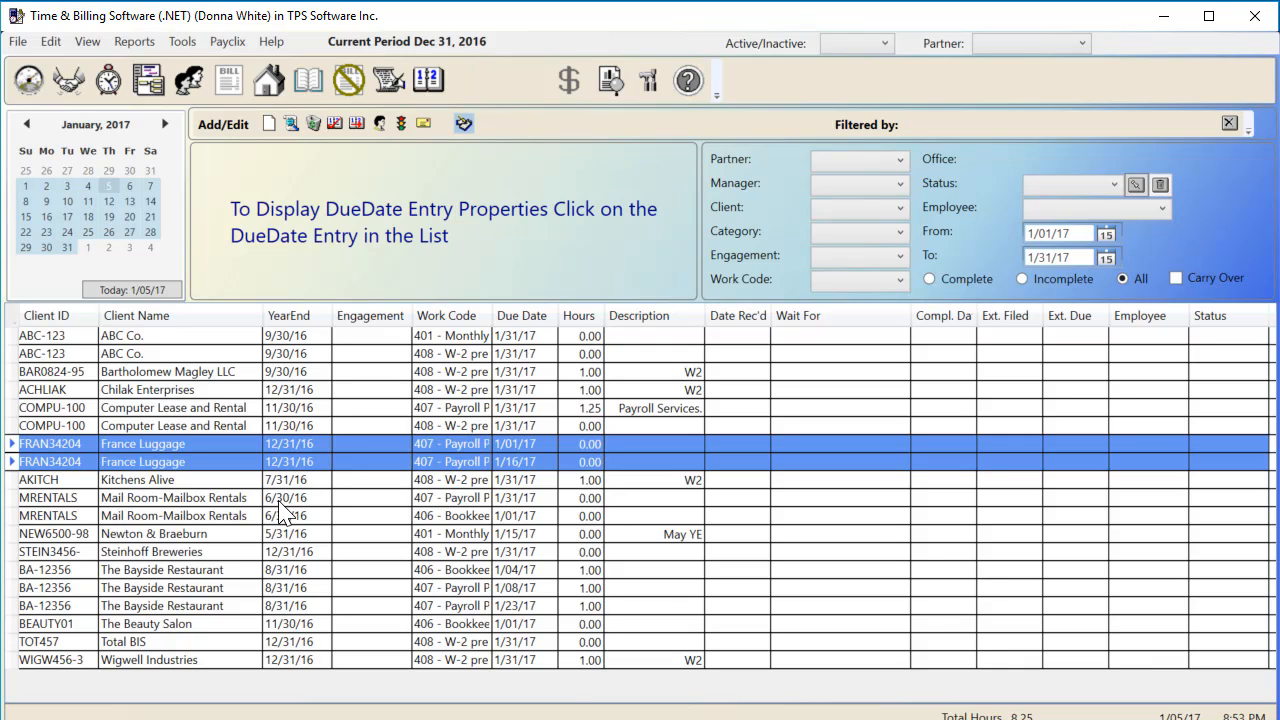
click(180, 496)
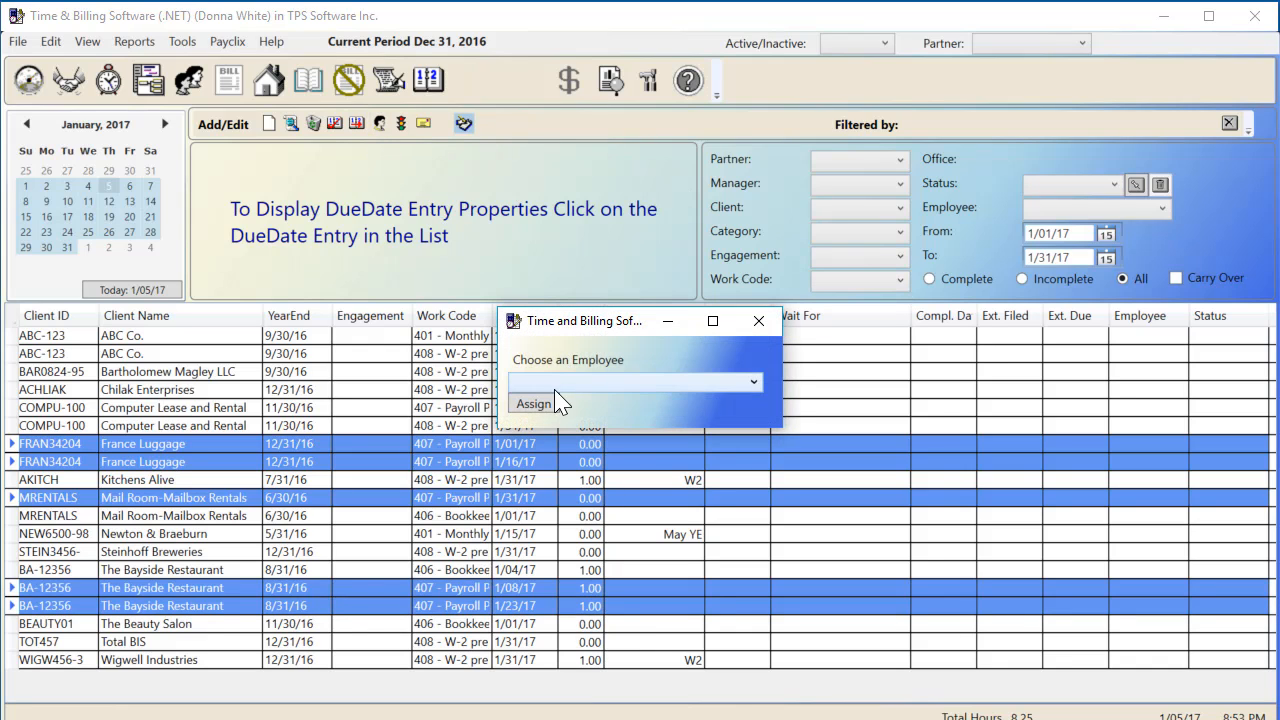
click(636, 382)
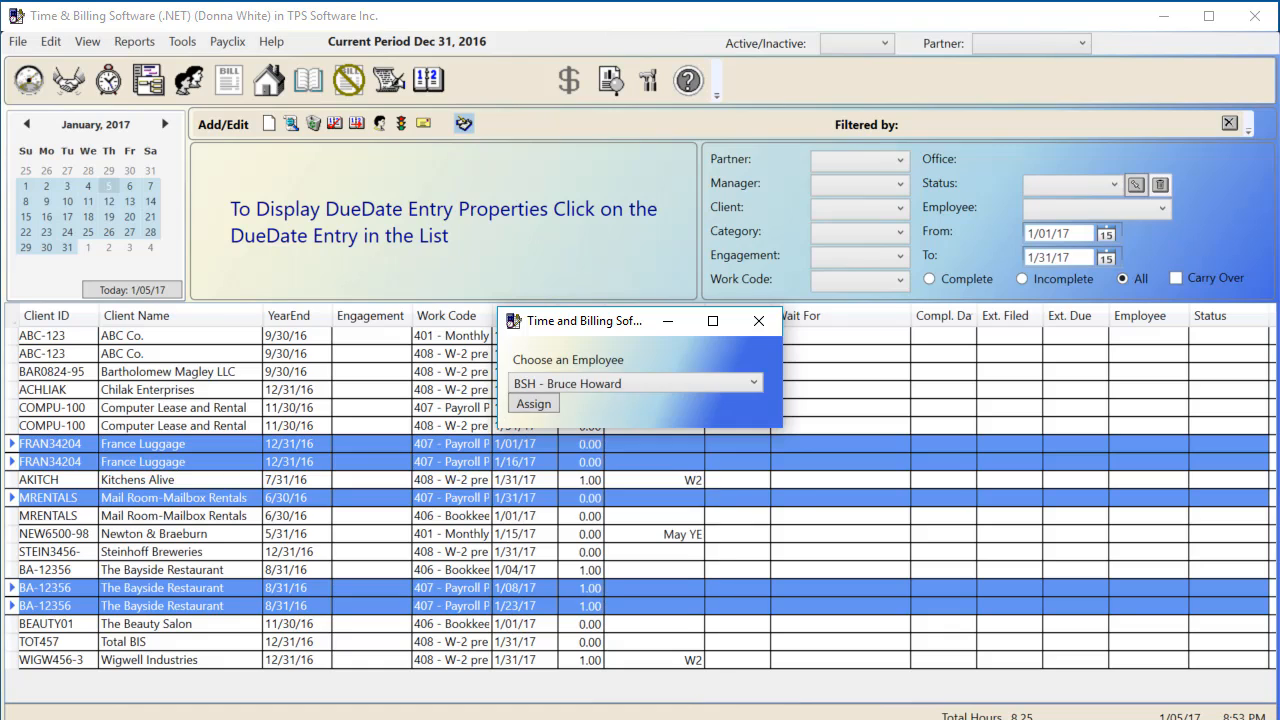
click(532, 404)
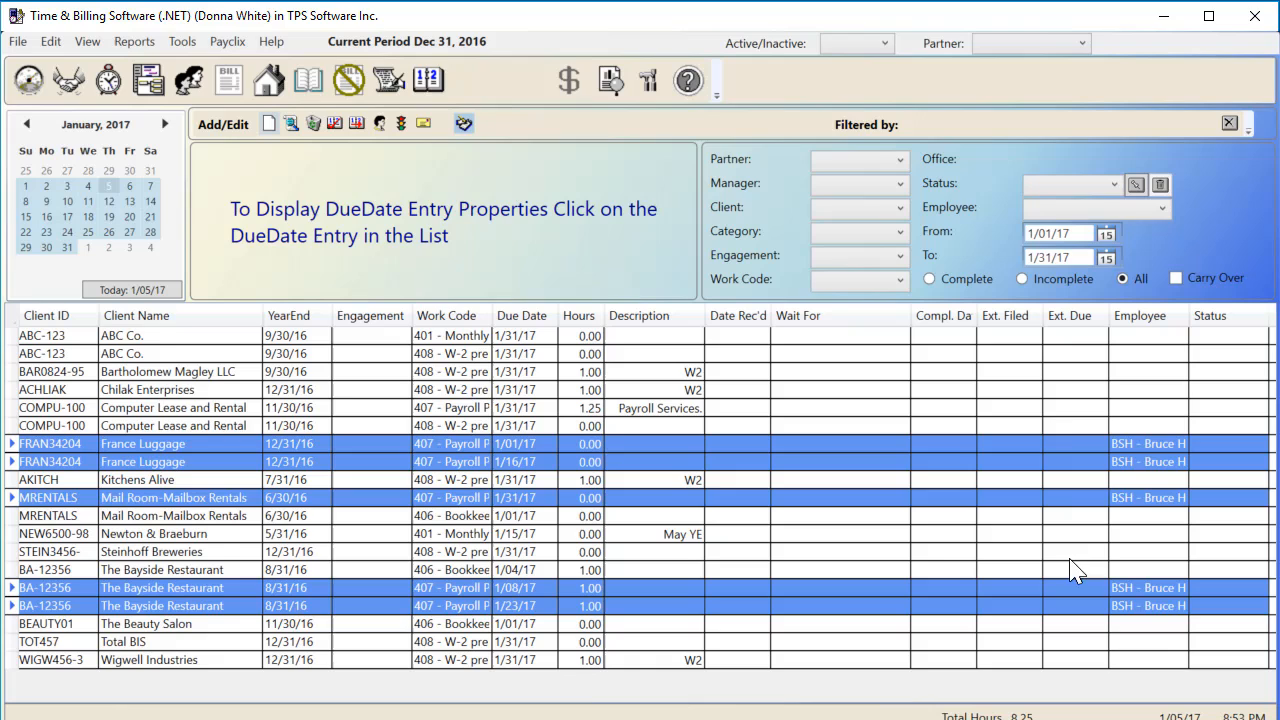
mouse_move(428, 364)
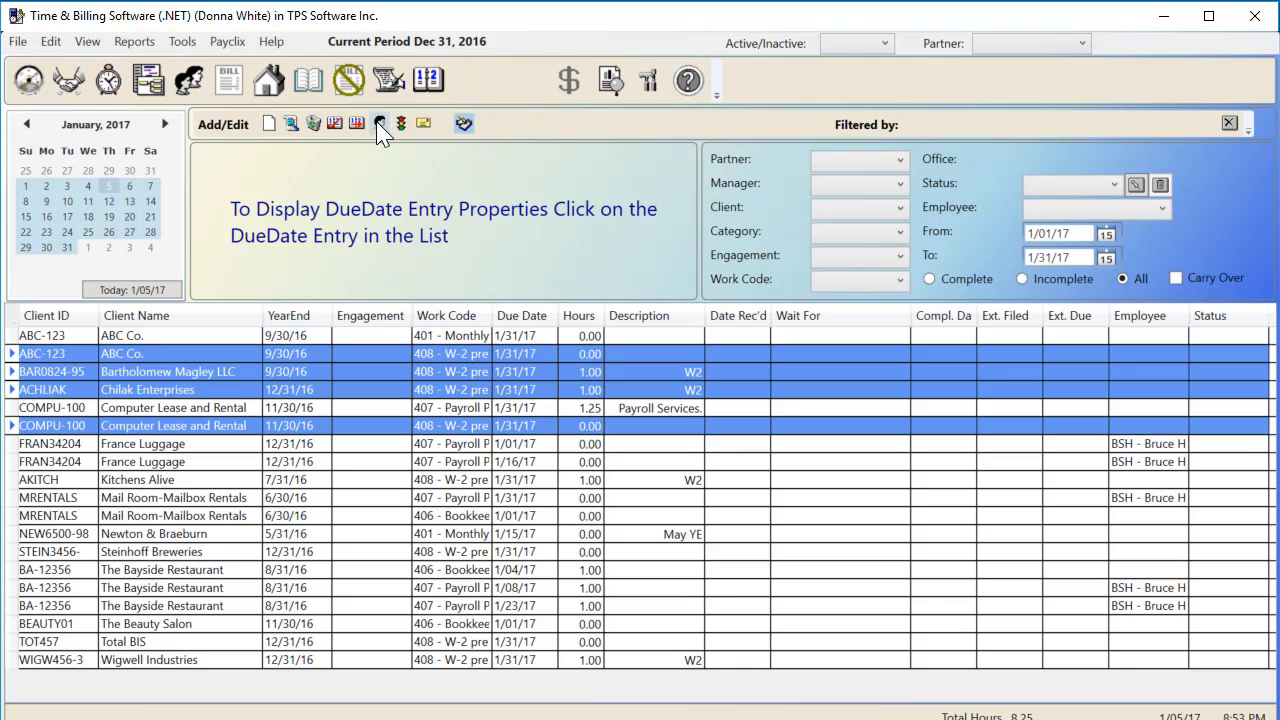
Set the ABC Co., Bartholomew Magley, Chilak and Computer Lease due dates to 'mailed out'
click(380, 124)
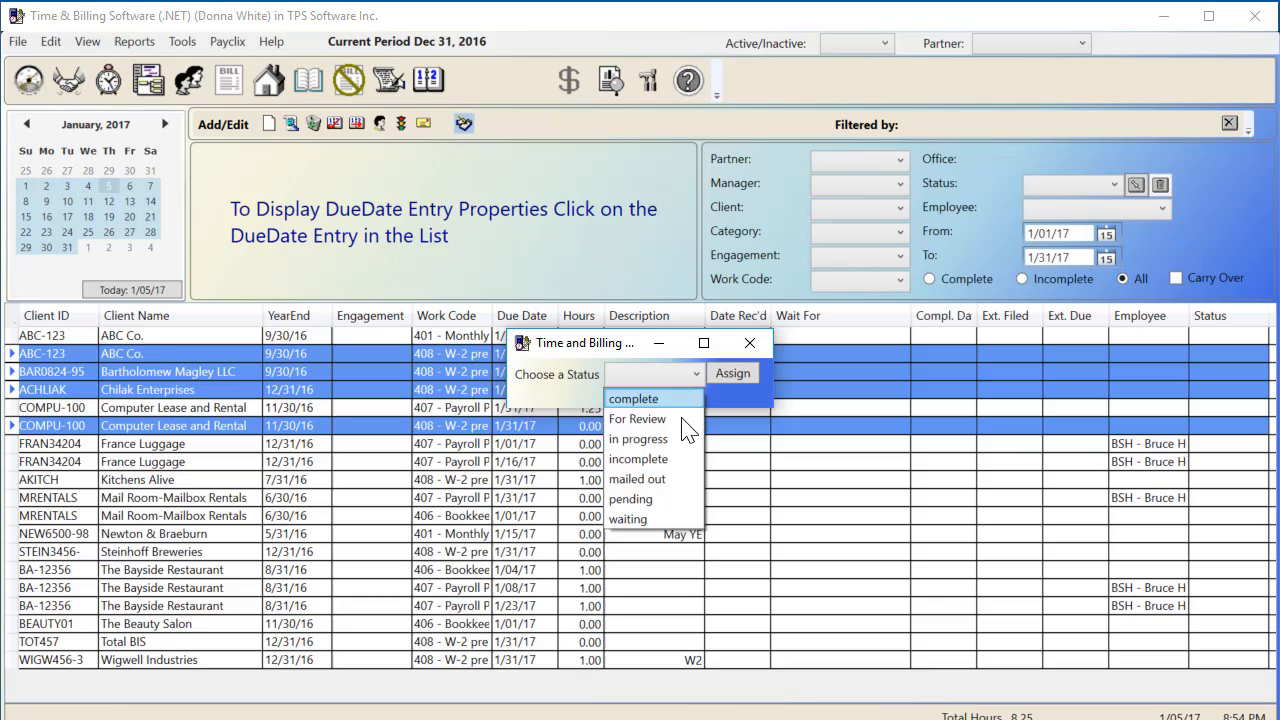
click(636, 480)
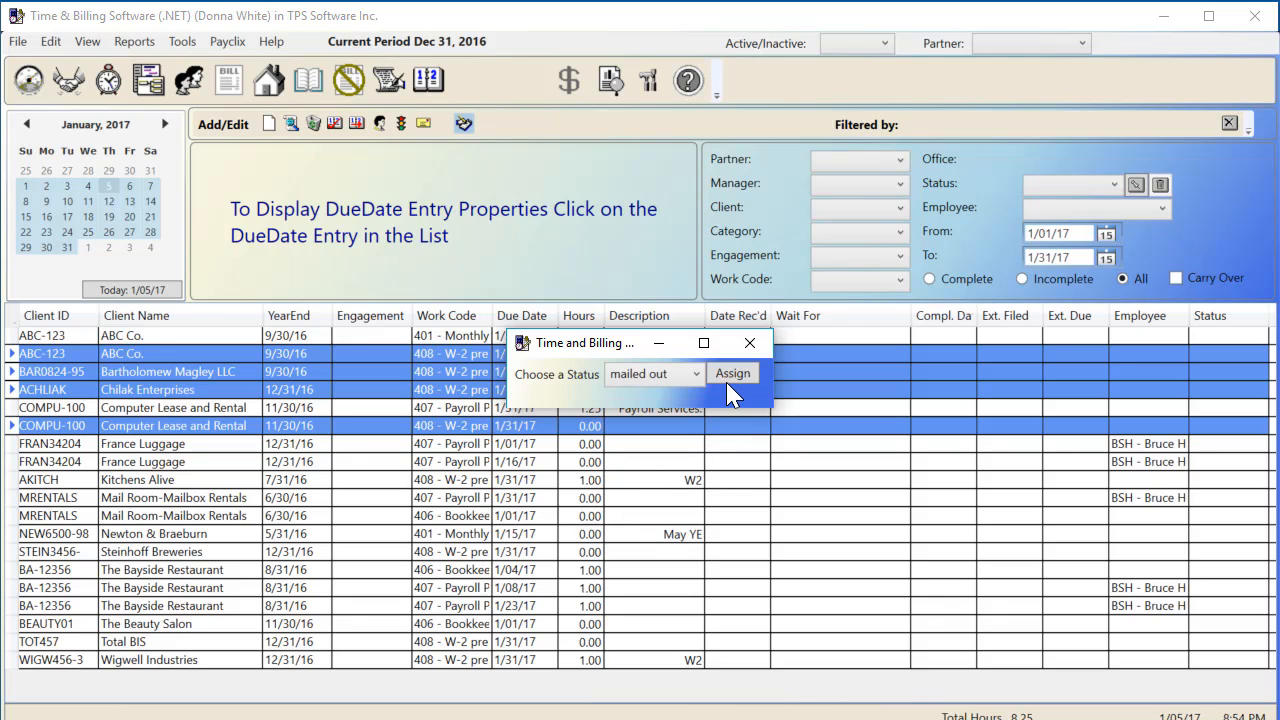
click(732, 372)
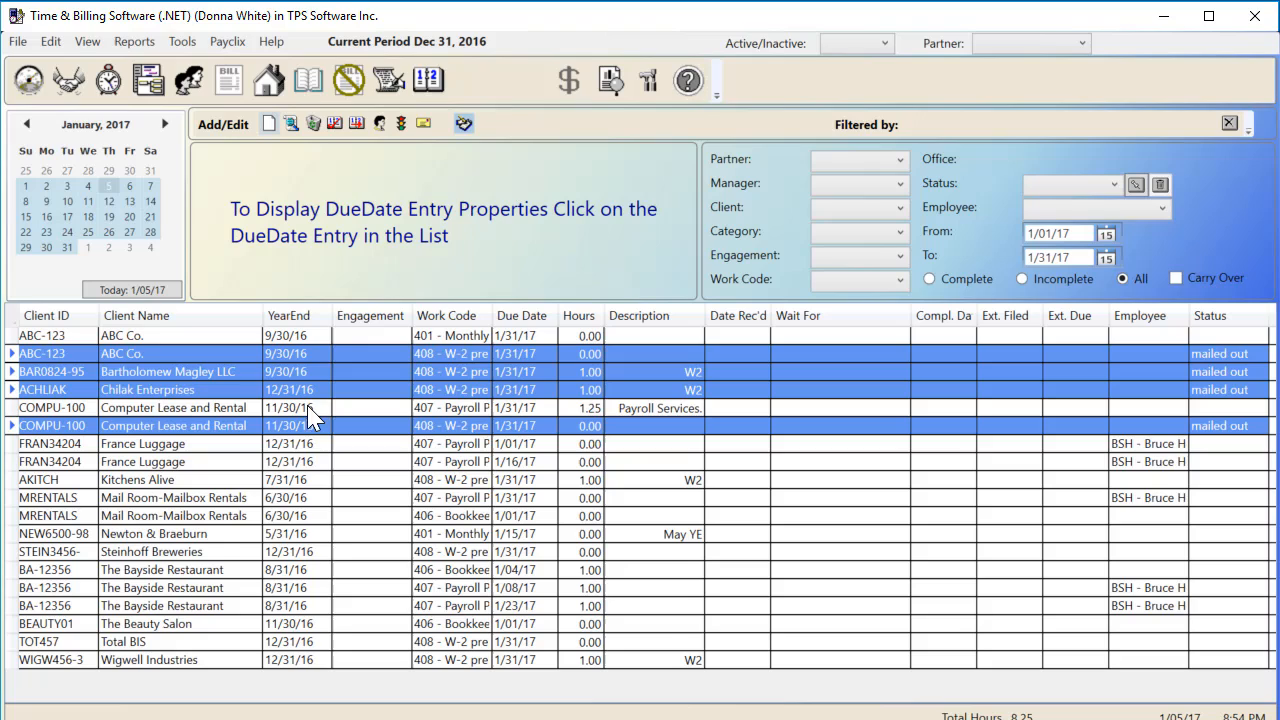
mouse_move(288, 504)
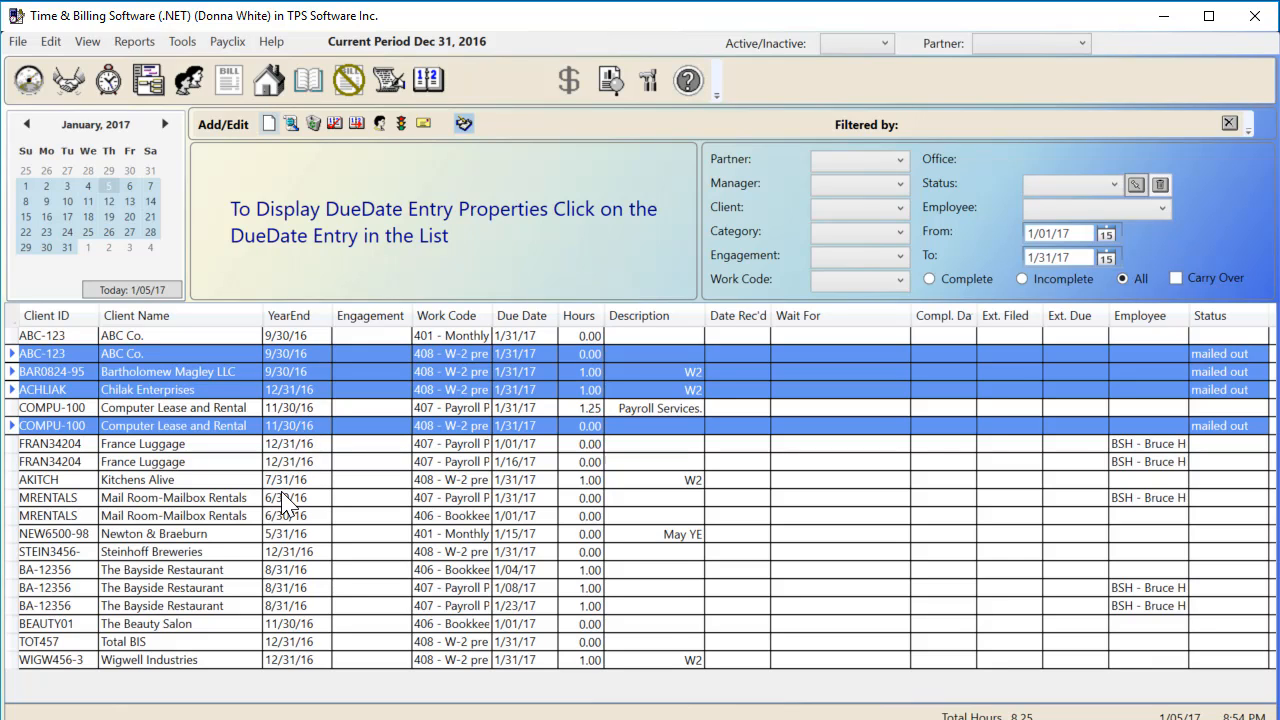